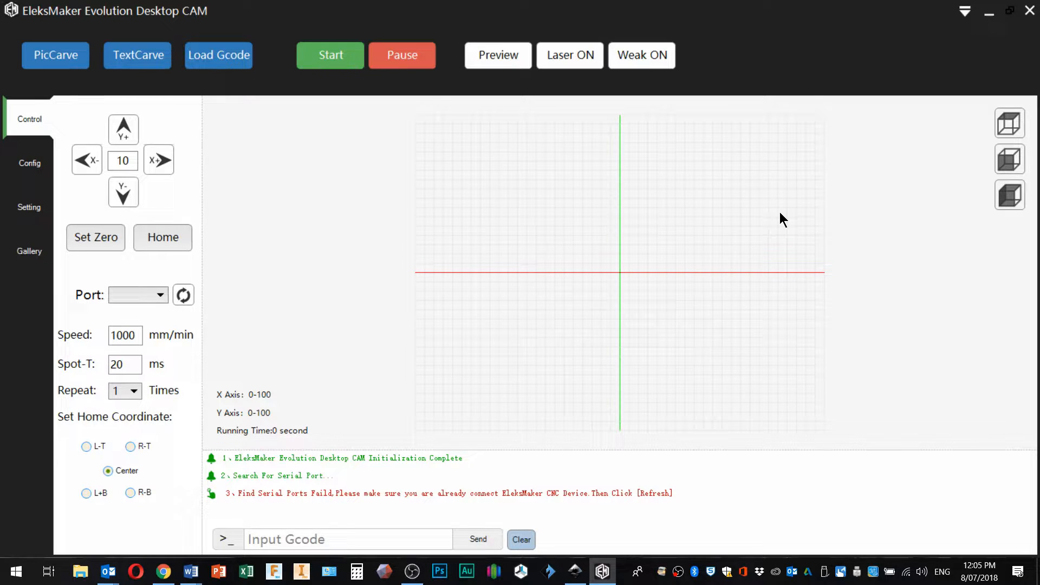
mouse_move(575, 275)
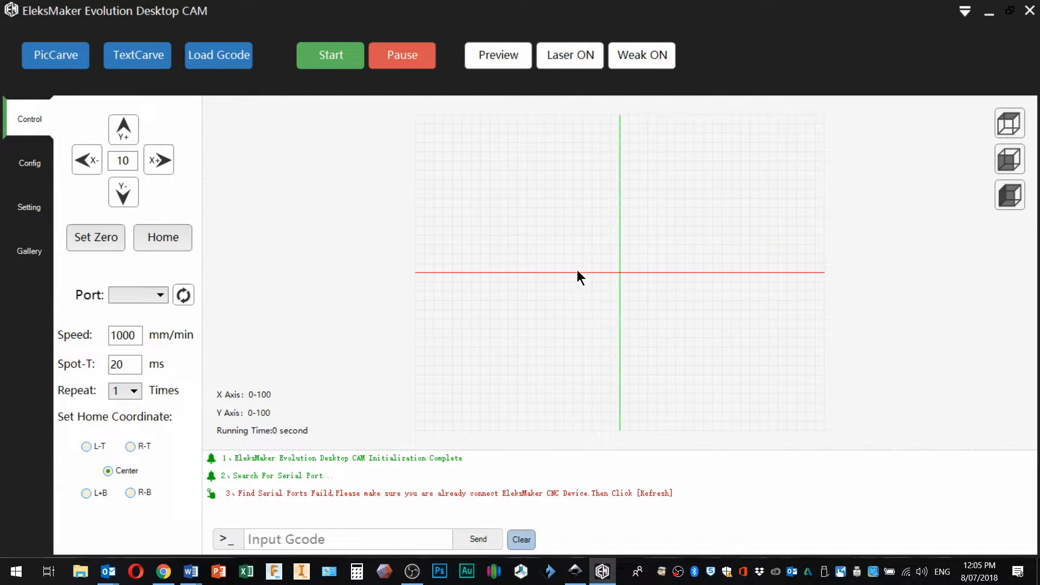
mouse_move(614, 244)
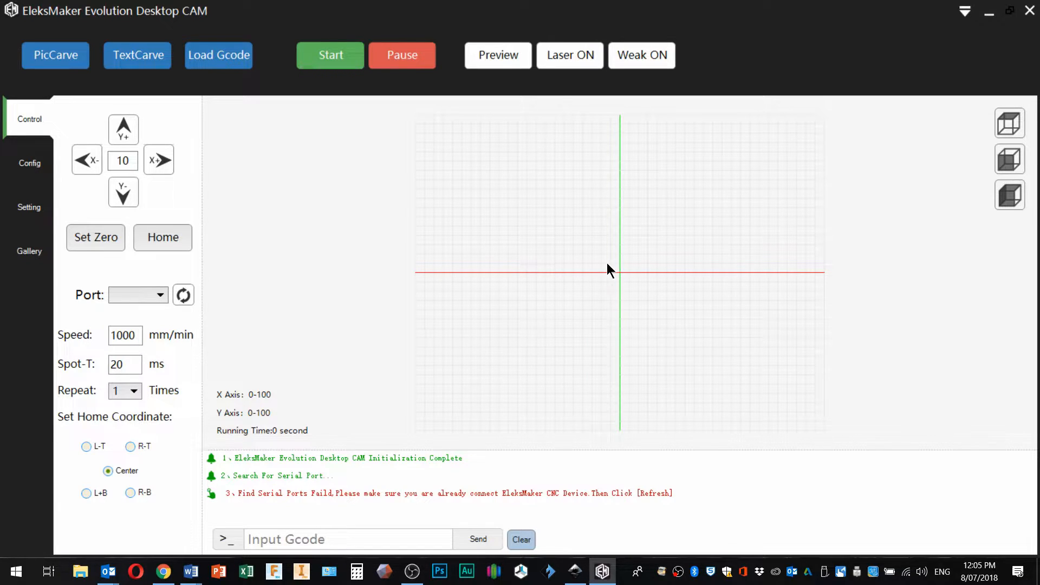
mouse_move(629, 258)
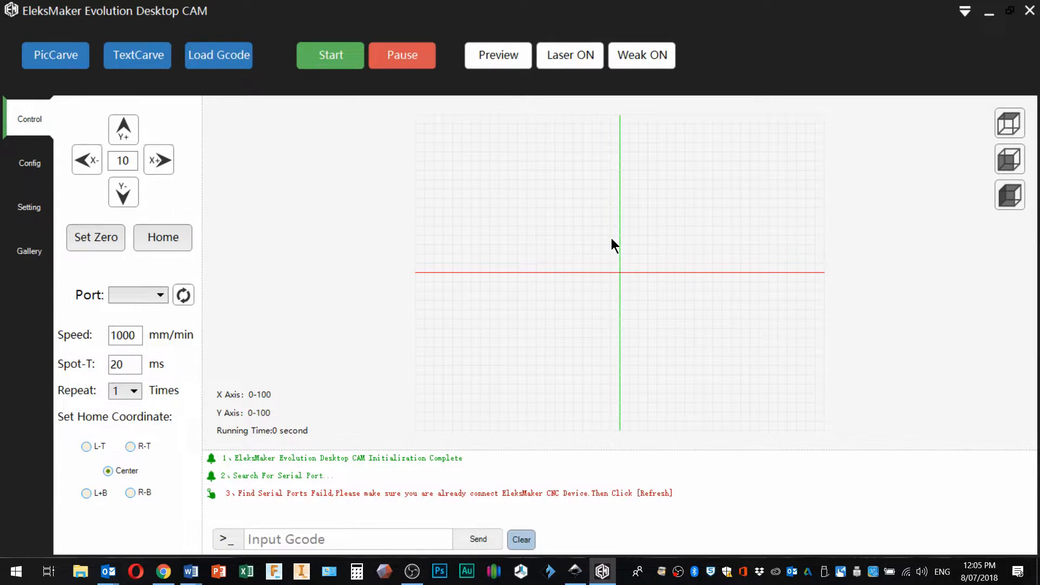
mouse_move(648, 239)
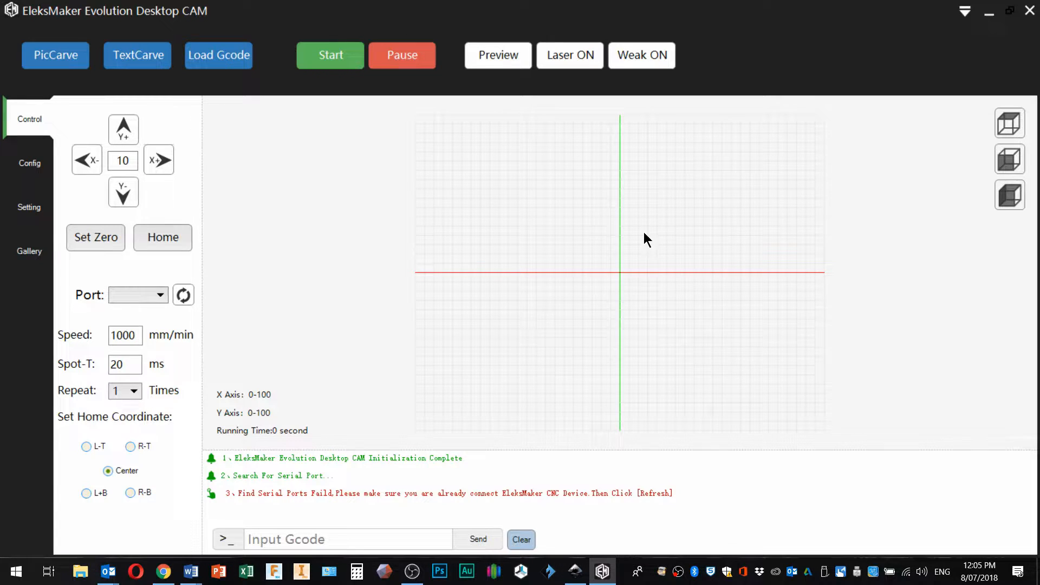
mouse_move(663, 315)
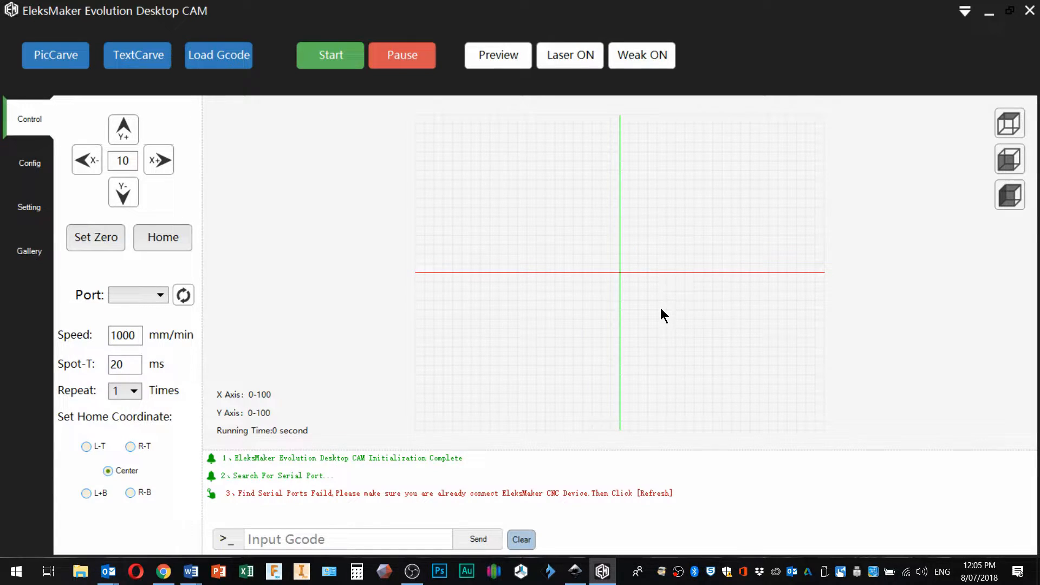
mouse_move(157, 322)
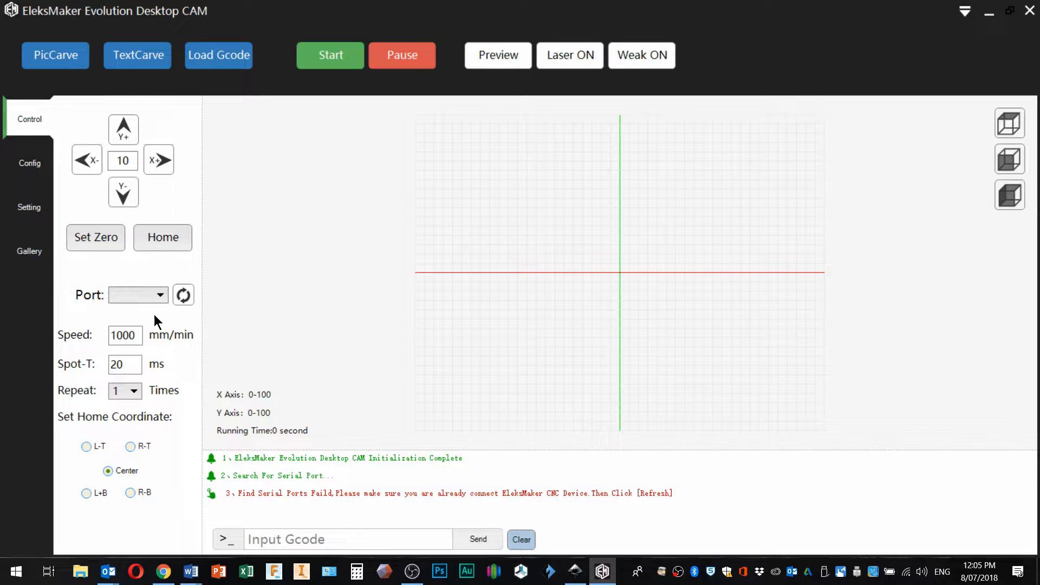
mouse_move(656, 293)
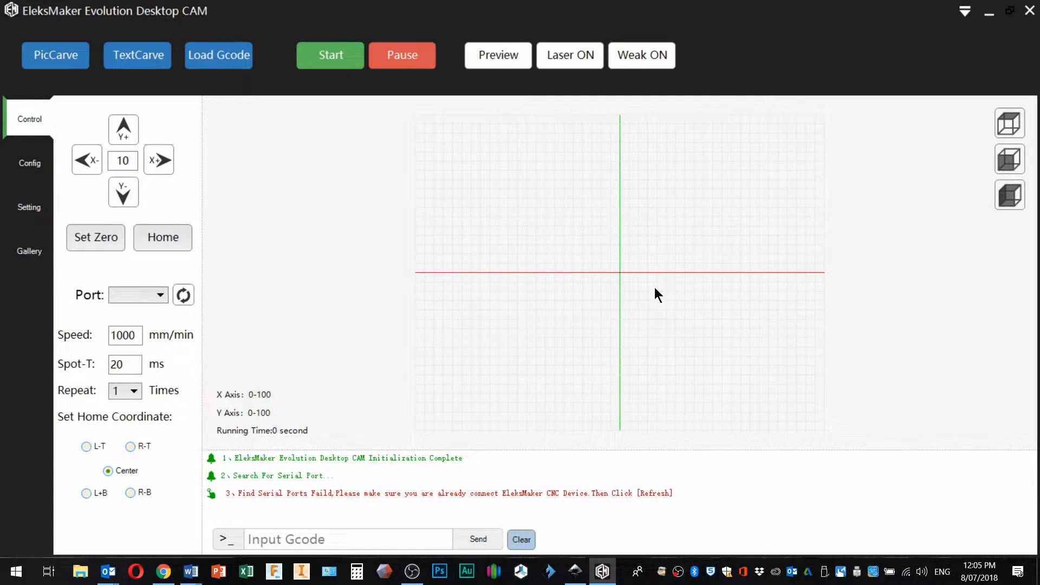
mouse_move(621, 247)
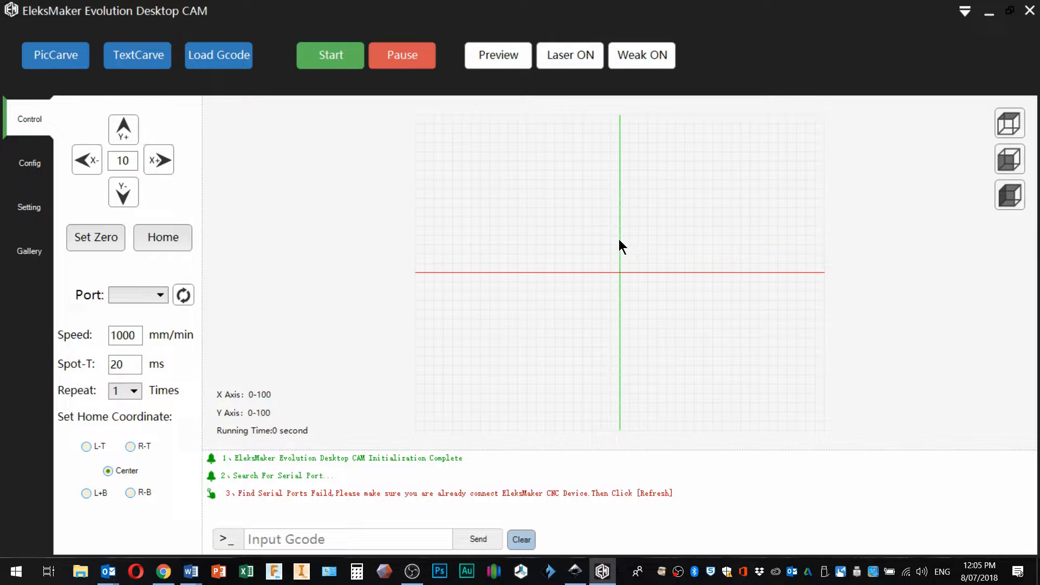
mouse_move(336, 244)
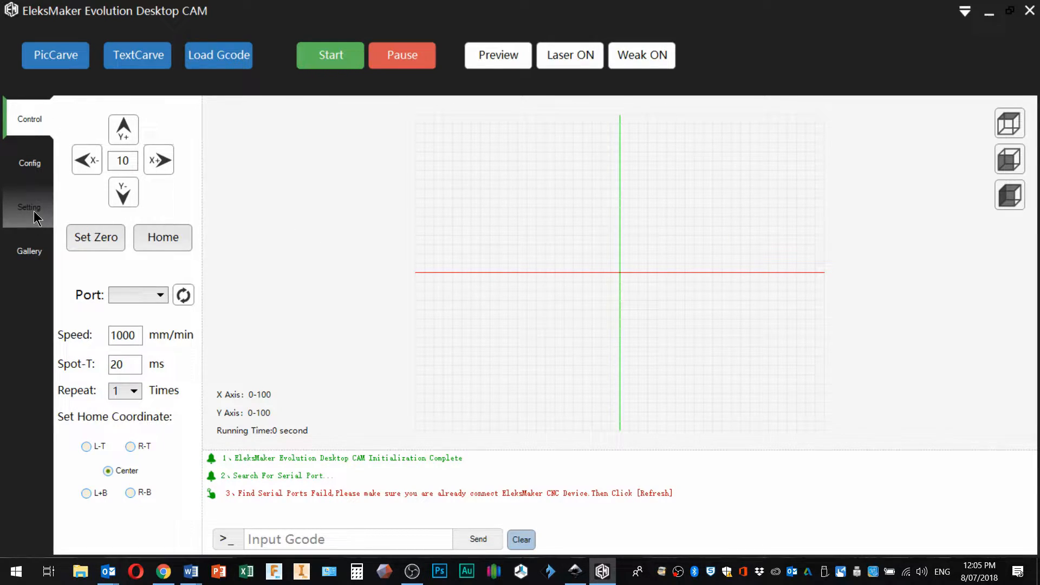
- Show the sample image gallery and scroll down to the pic (15).bmp mask thumbnail
click(29, 251)
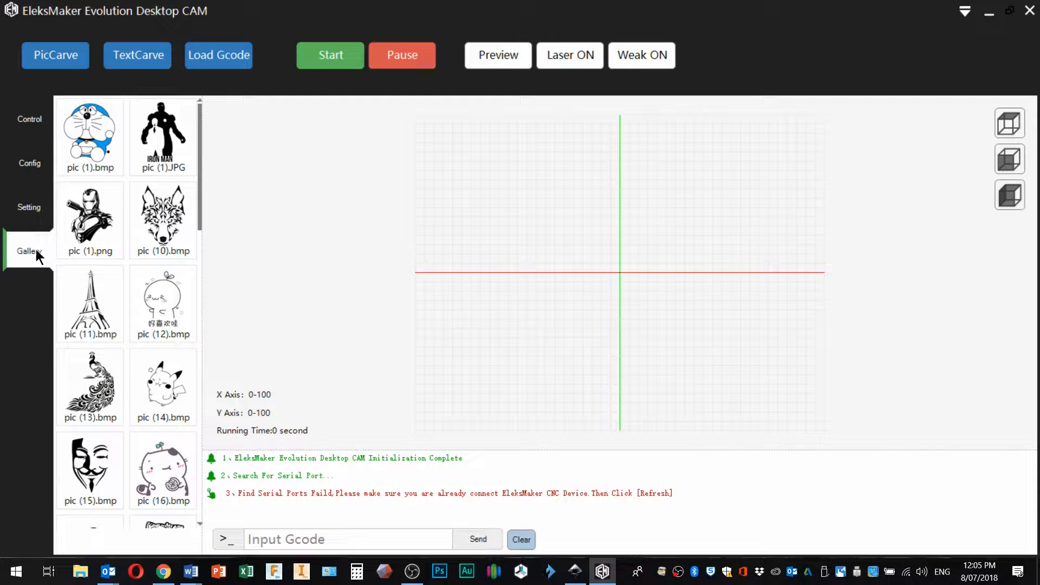
scroll(down, 3)
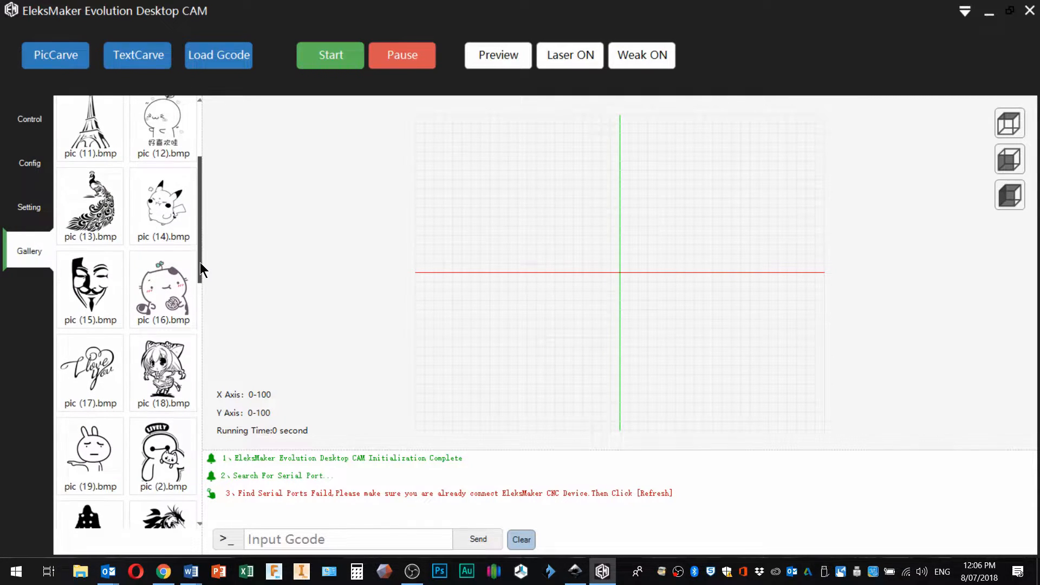
scroll(down, 3)
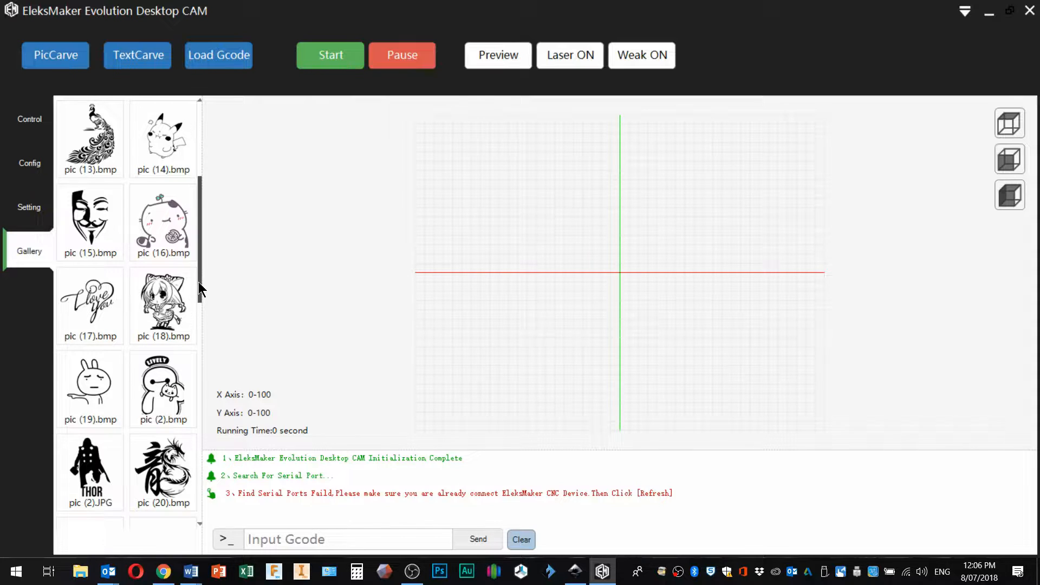
scroll(down, 3)
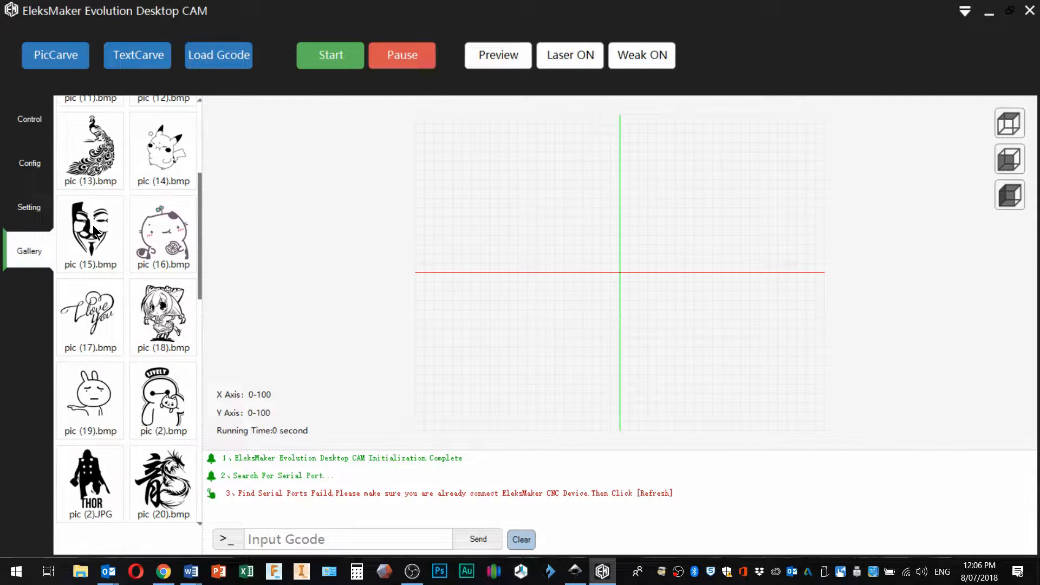
- Load pic (15).bmp into the picture carving dialog and select its 20 mm width
double_click(89, 228)
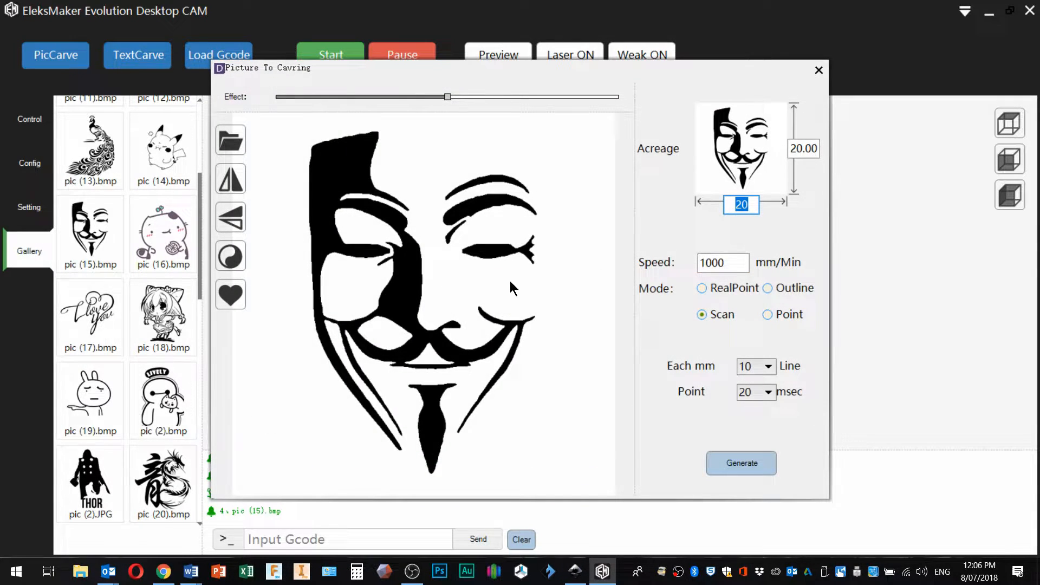
mouse_move(508, 294)
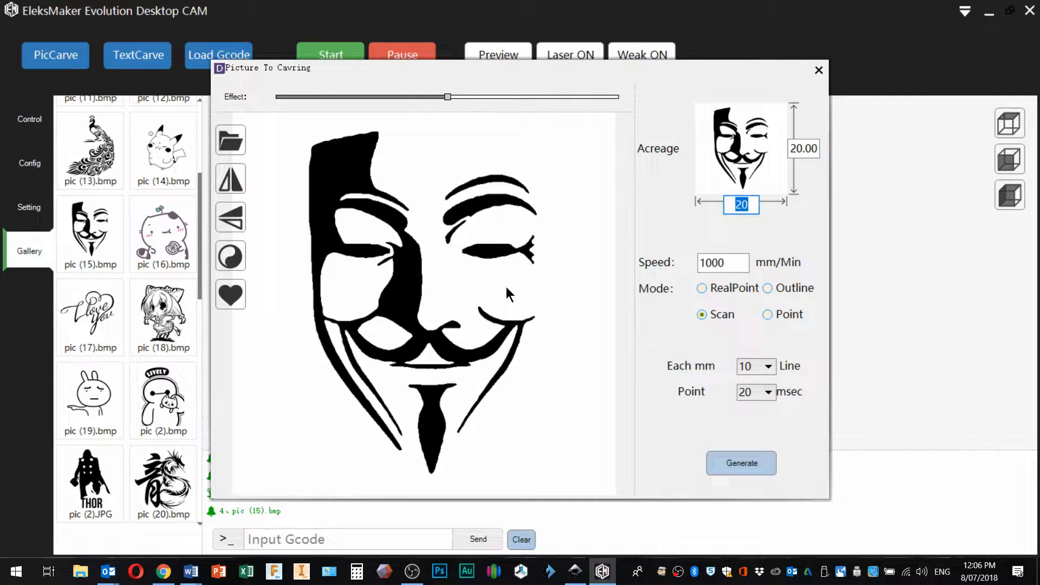
mouse_move(440, 275)
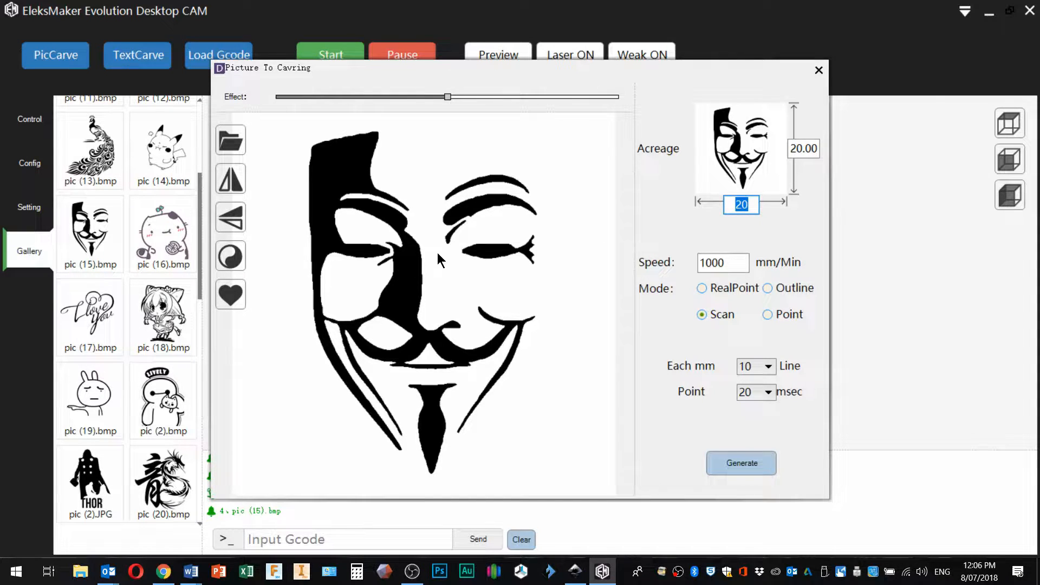
mouse_move(629, 190)
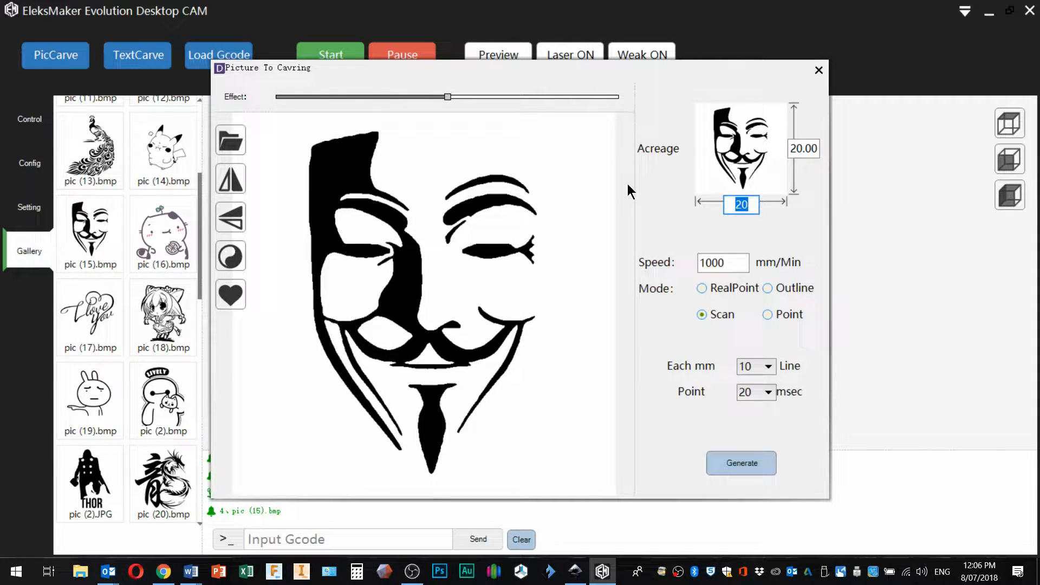
mouse_move(444, 242)
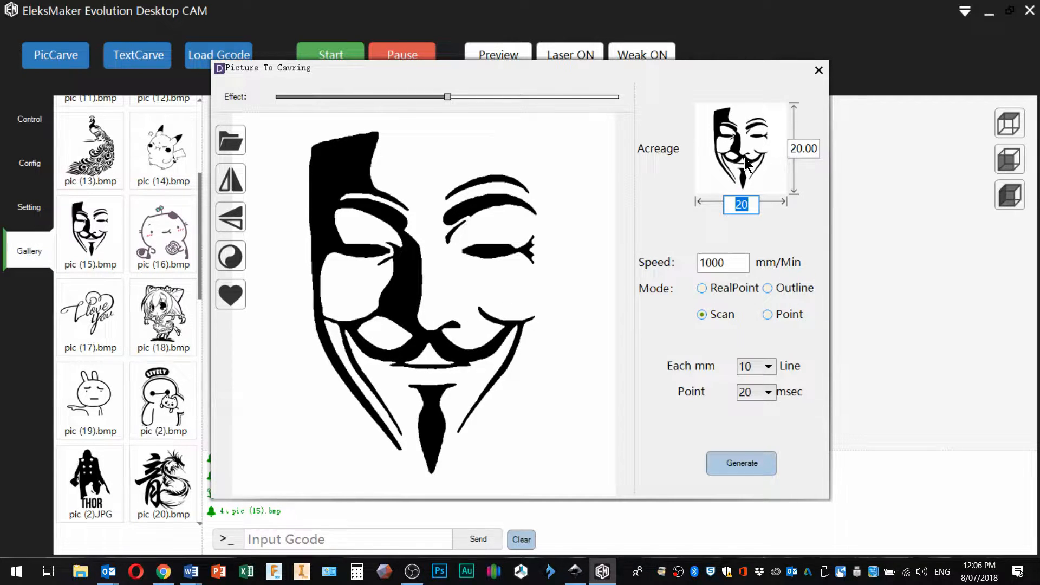
mouse_move(733, 126)
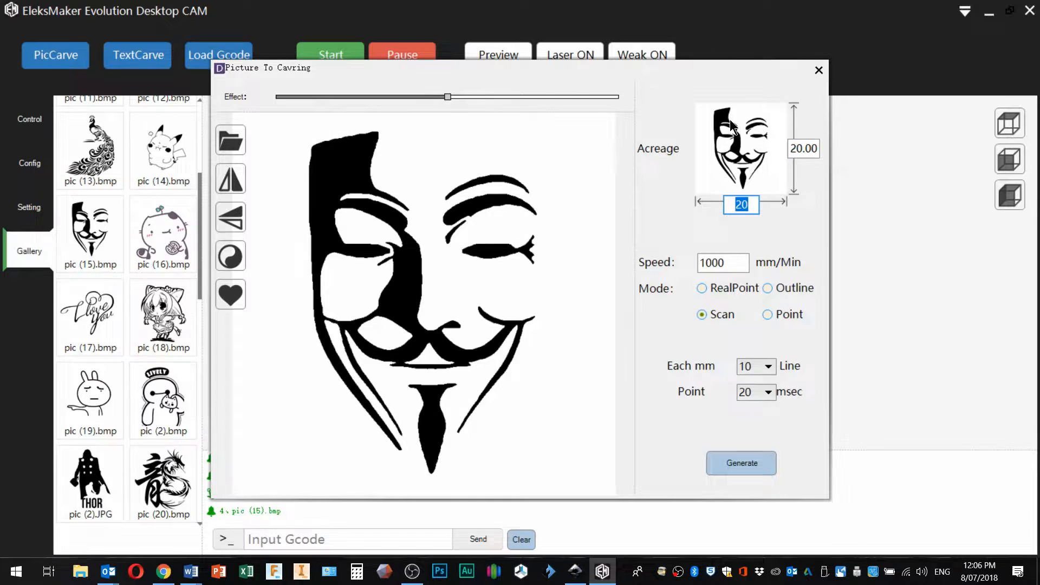
mouse_move(776, 125)
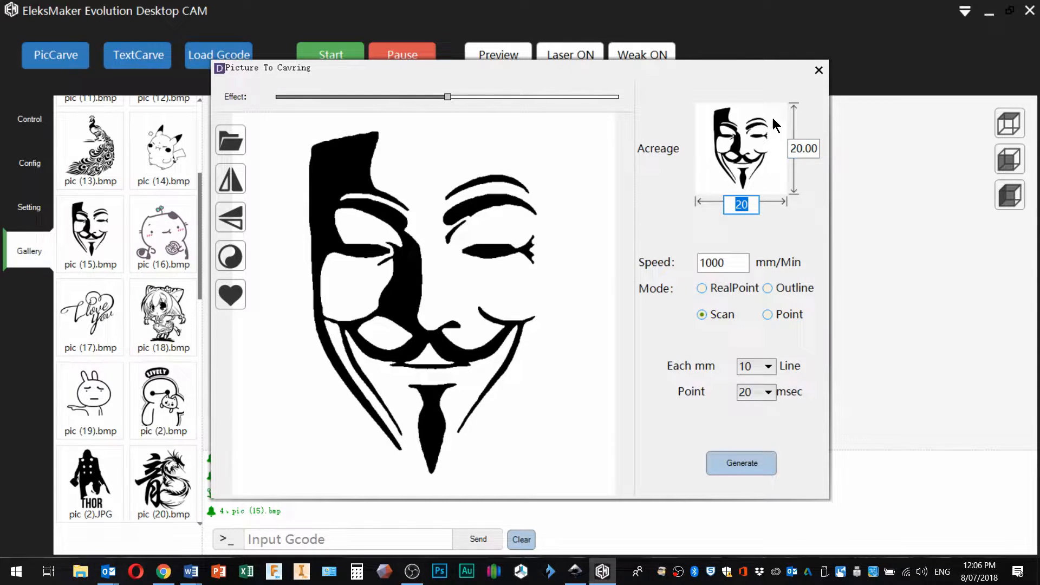
mouse_move(722, 113)
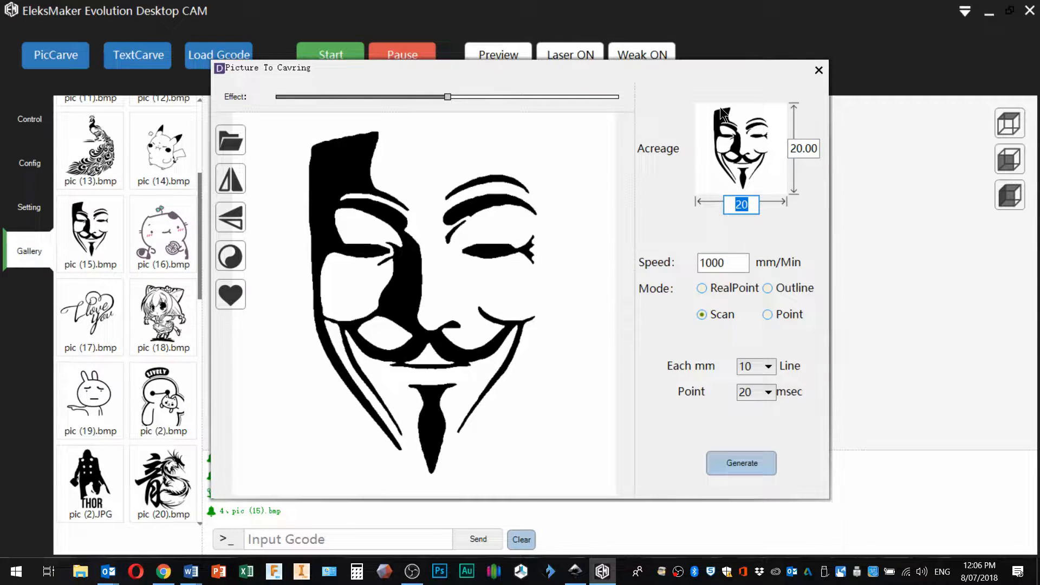
mouse_move(745, 187)
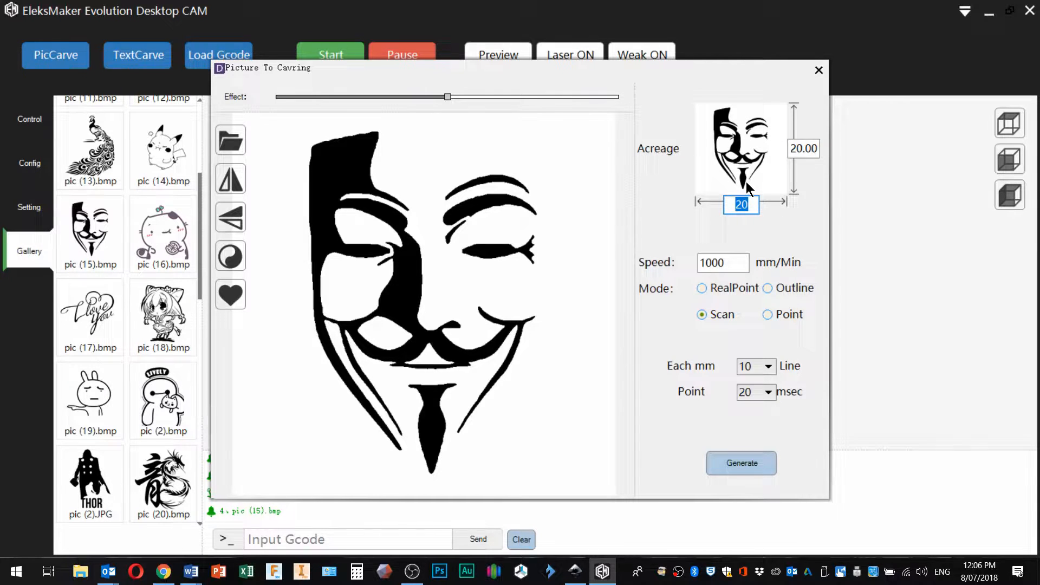
click(803, 148)
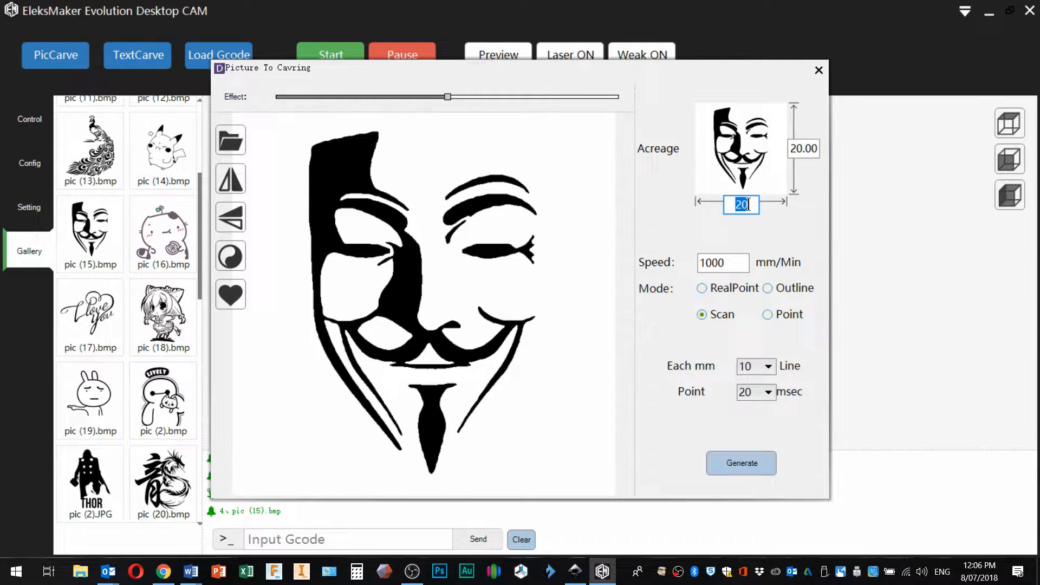
- Set the mask carving size to 60 by 60 and choose RealPoint mode
text(60)
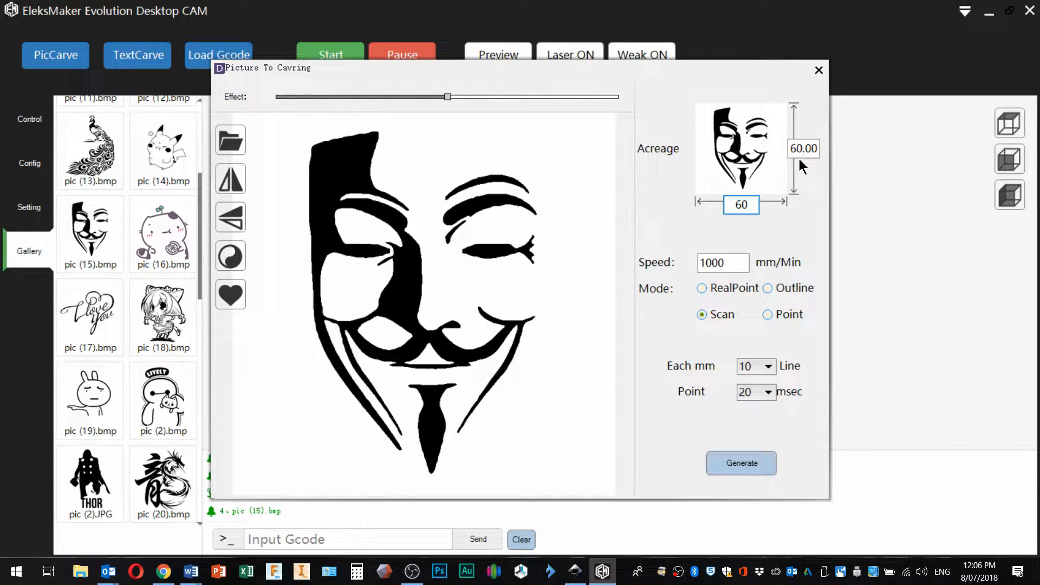
mouse_move(782, 233)
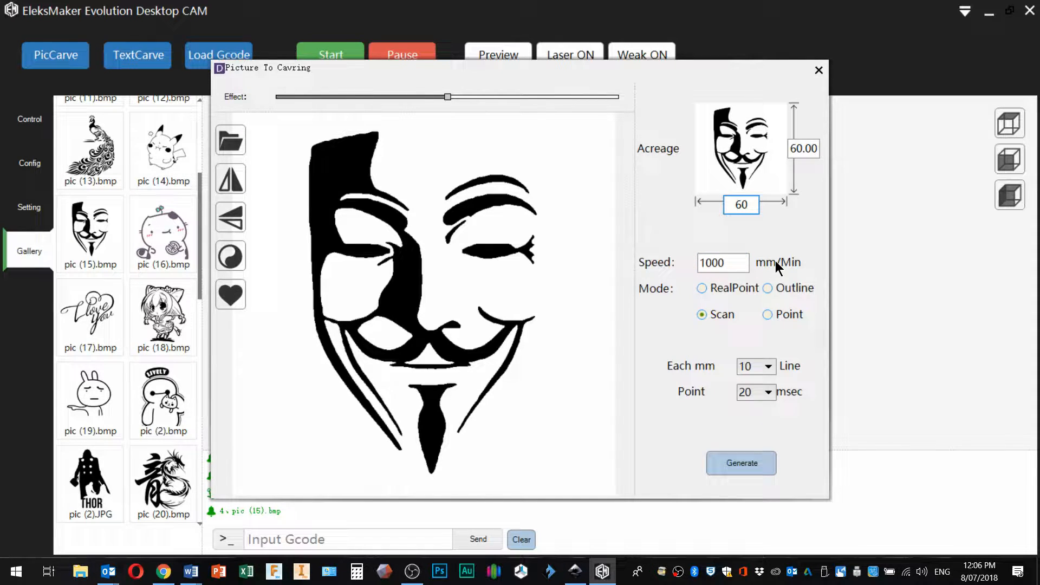
mouse_move(790, 255)
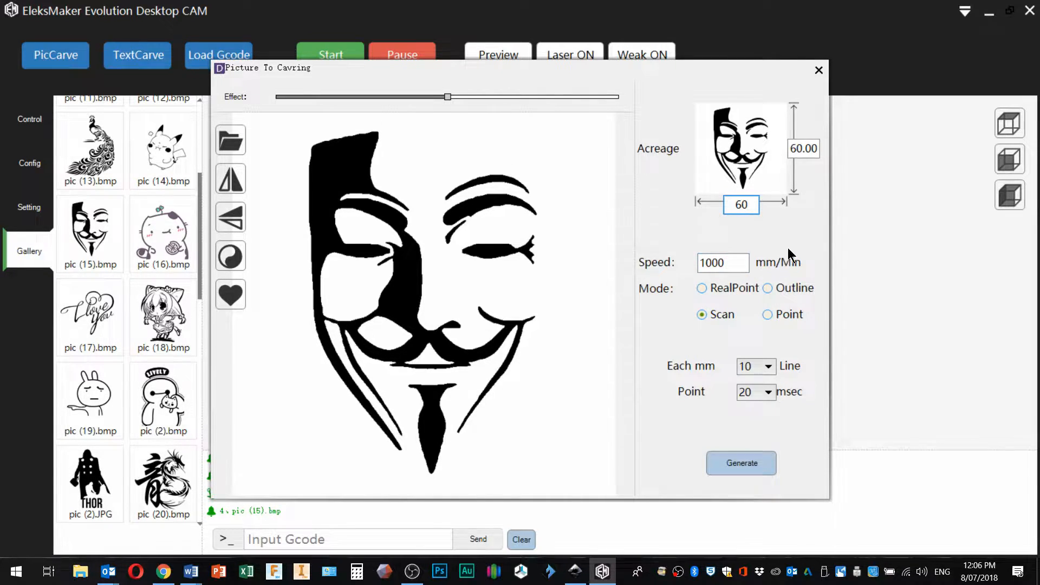
mouse_move(792, 247)
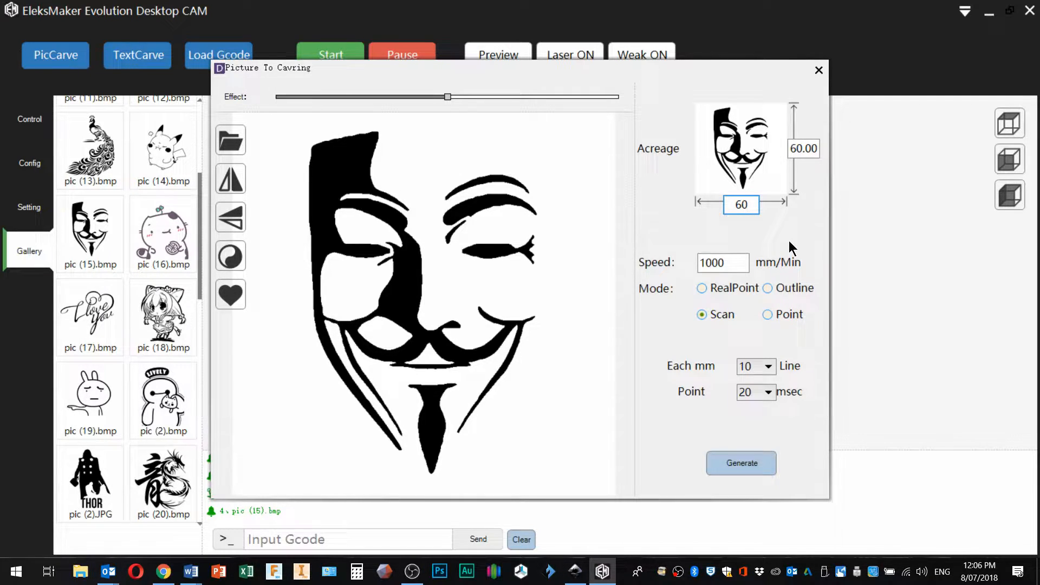
mouse_move(774, 251)
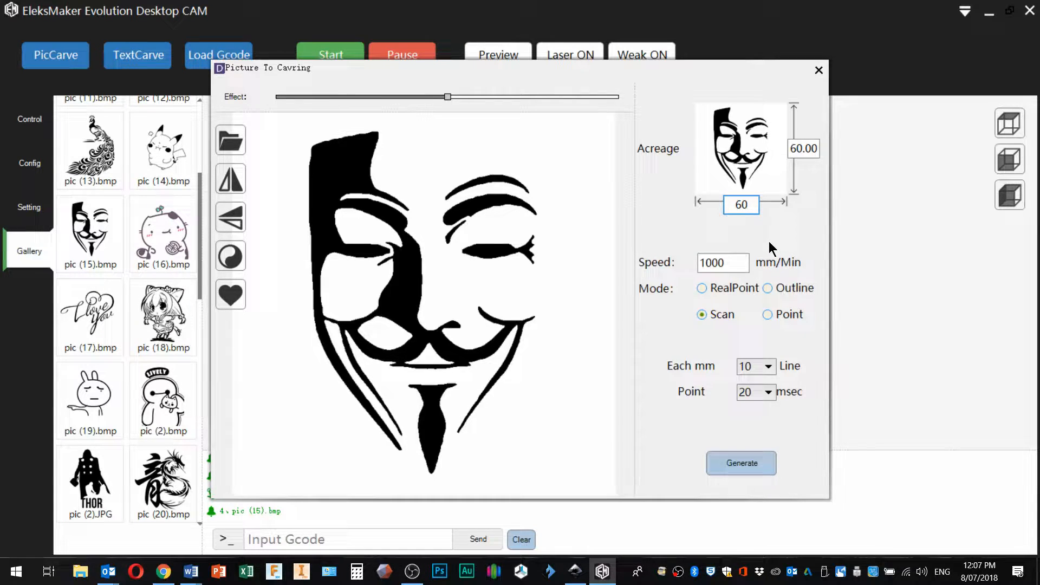
mouse_move(775, 259)
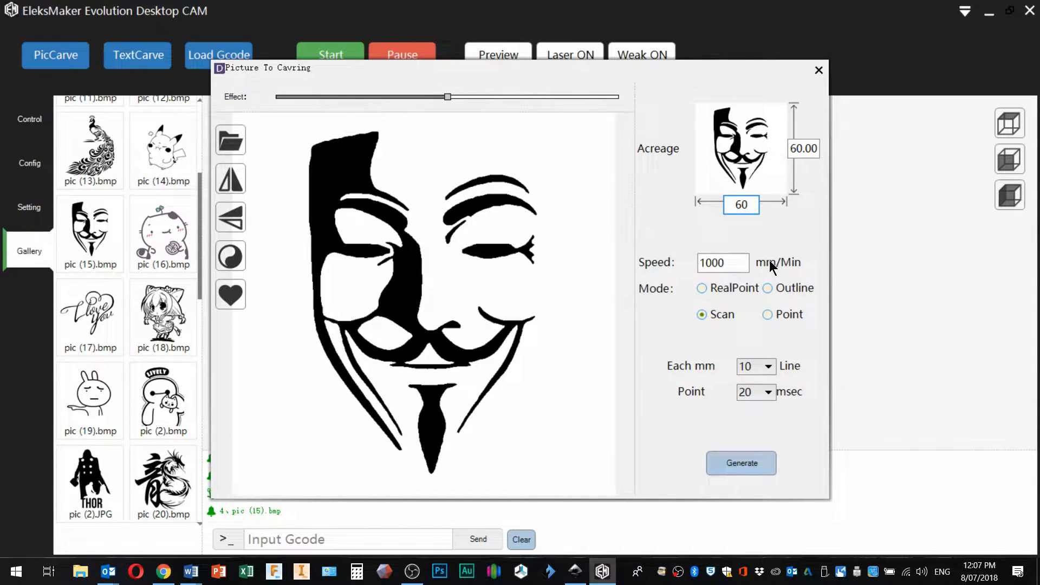
click(705, 263)
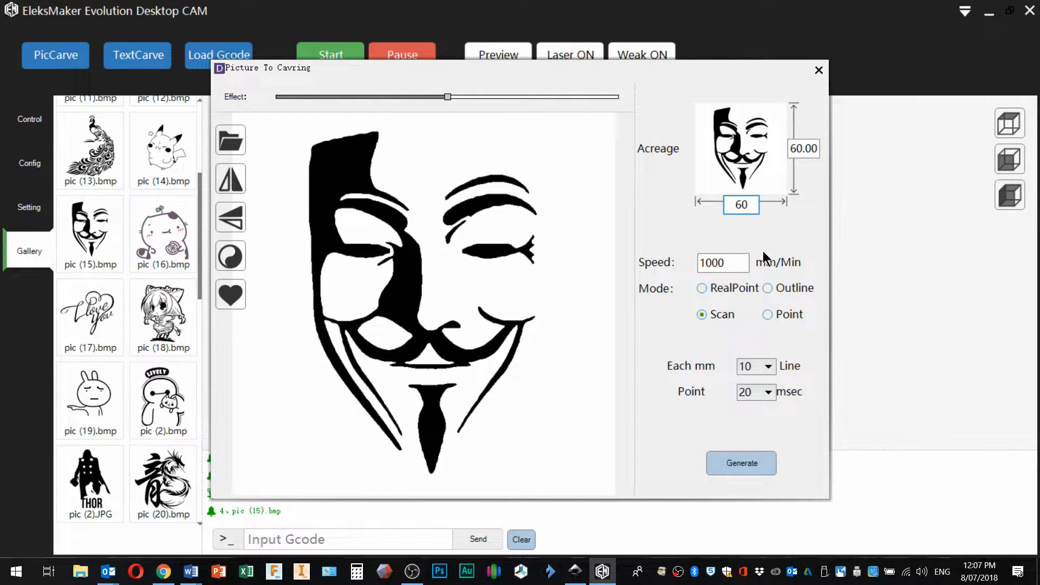
mouse_move(770, 244)
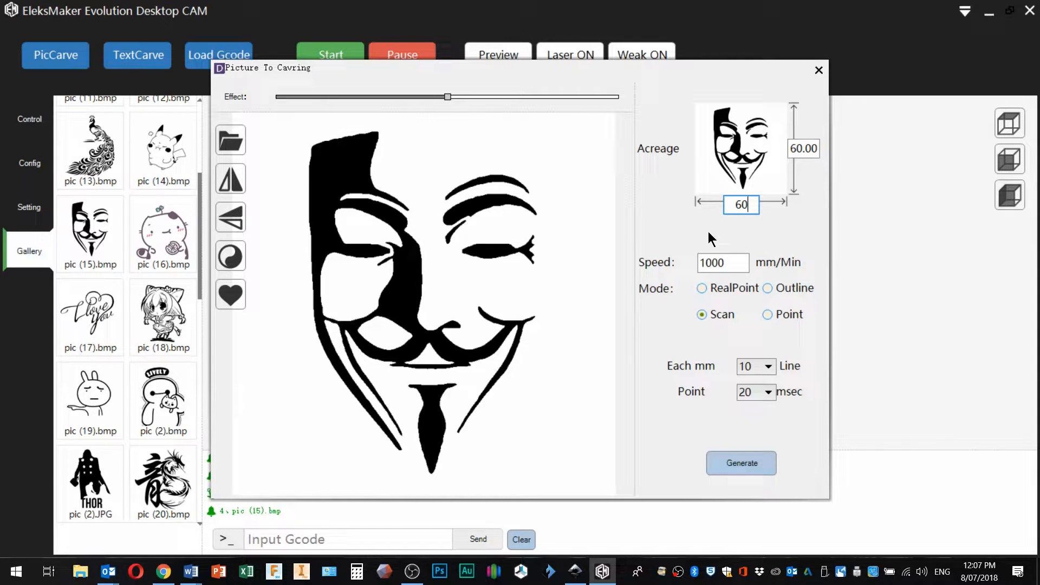
mouse_move(725, 301)
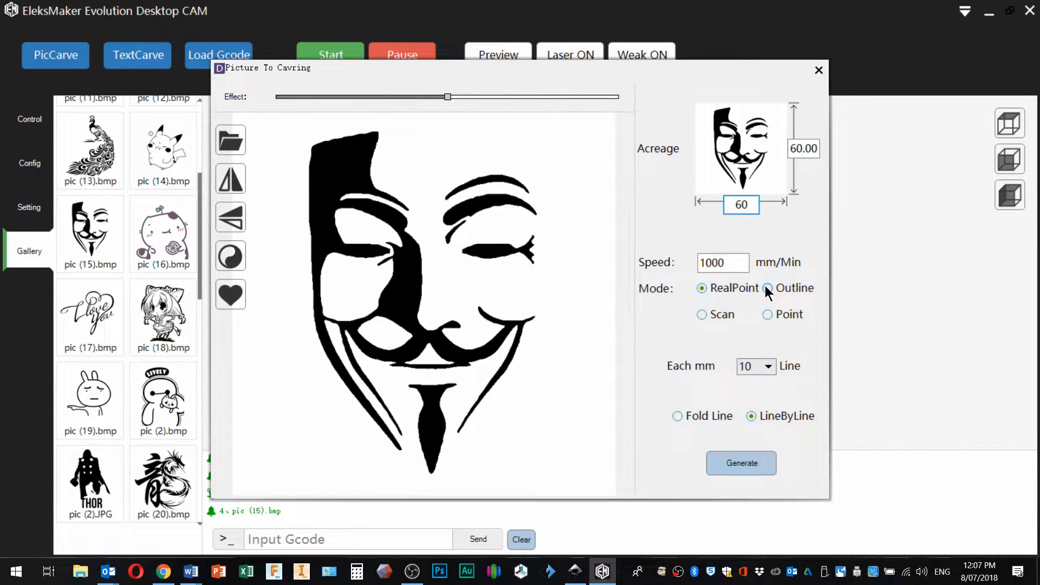
- Try Point, return to Scan mode, generate the 60×60 carving, and show machine controls
click(765, 314)
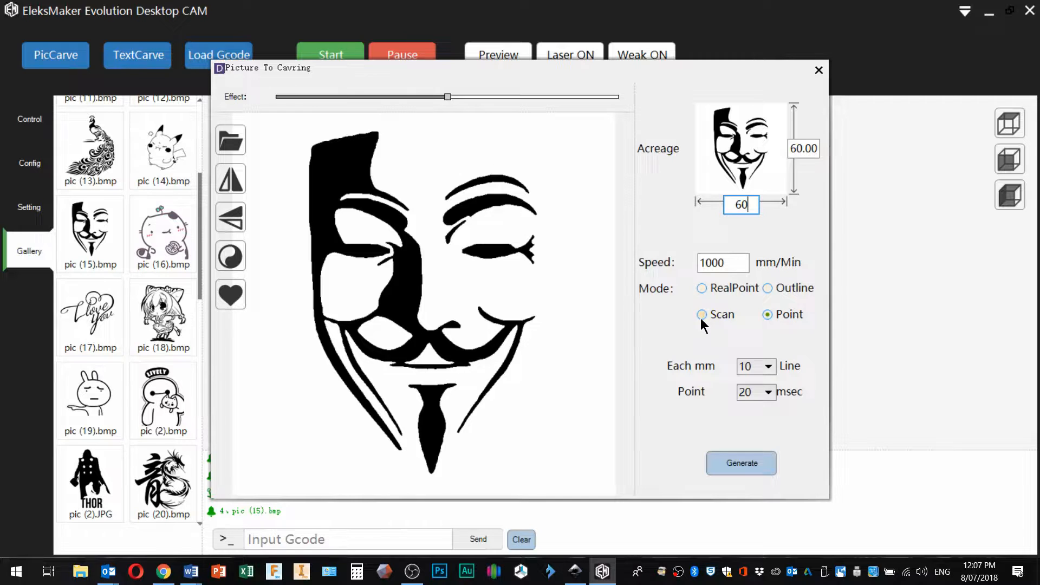
click(702, 314)
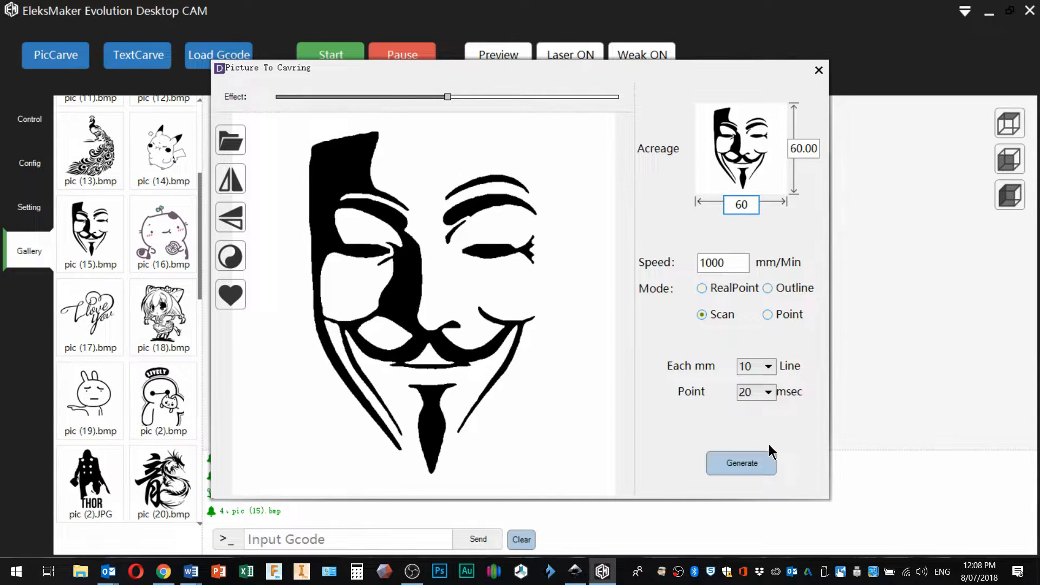
click(741, 463)
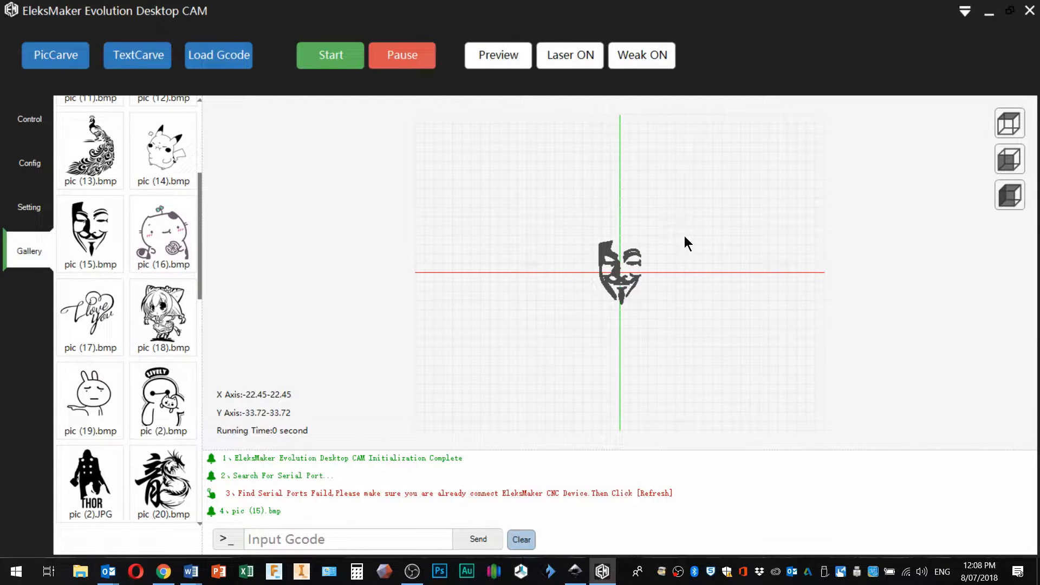
mouse_move(625, 278)
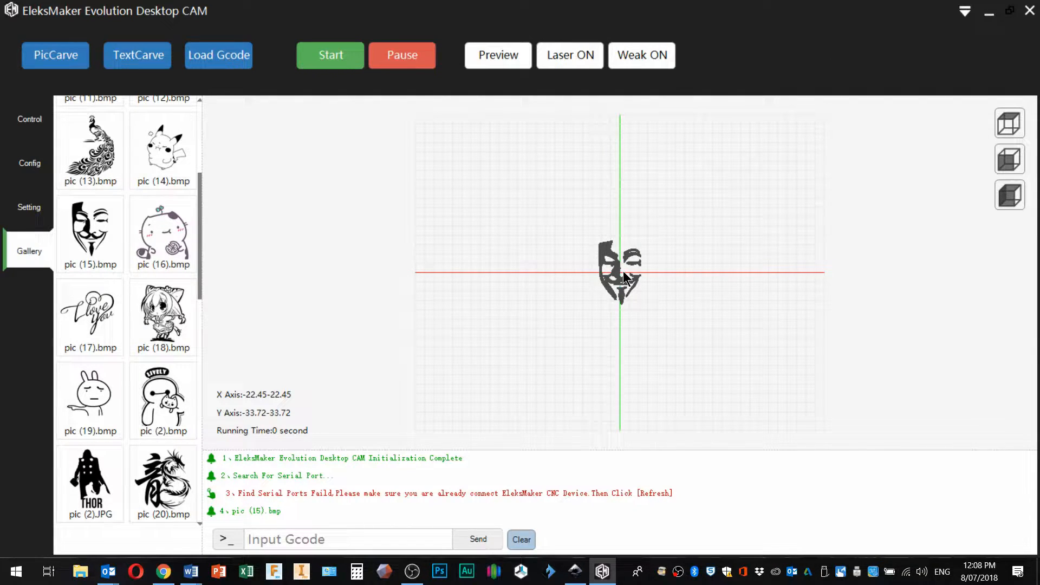
mouse_move(619, 316)
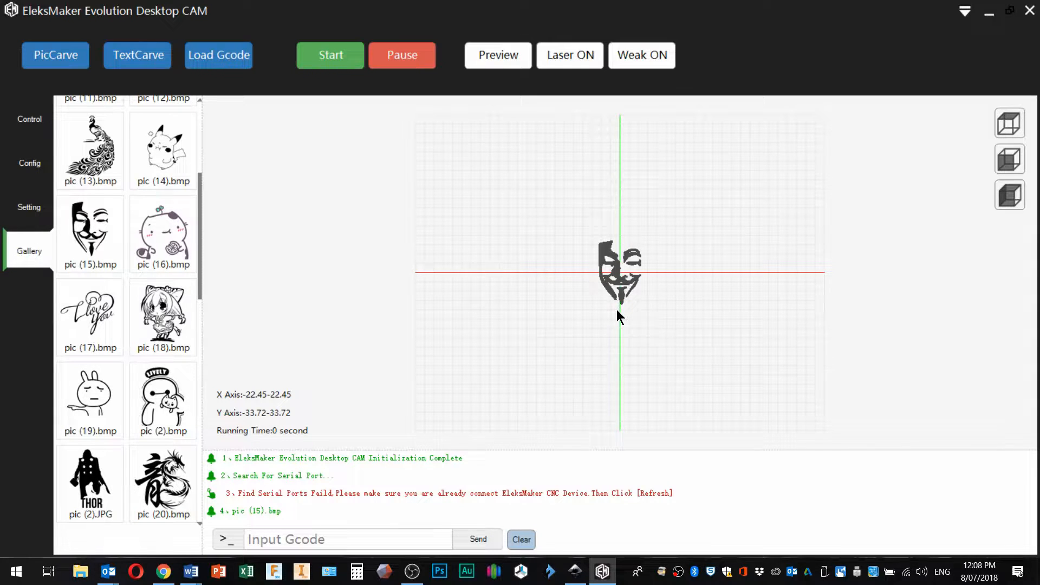
mouse_move(777, 223)
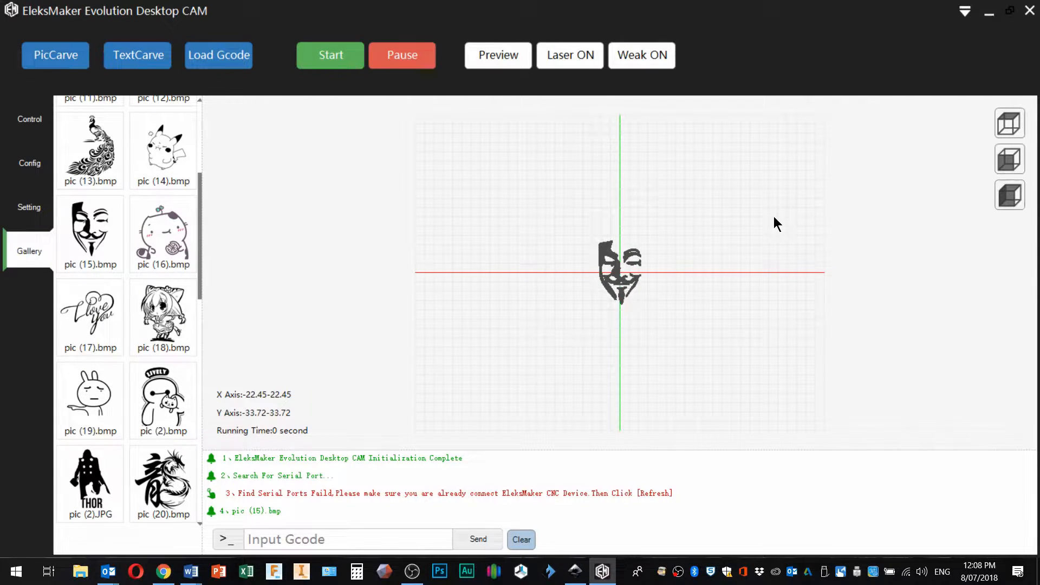
click(29, 119)
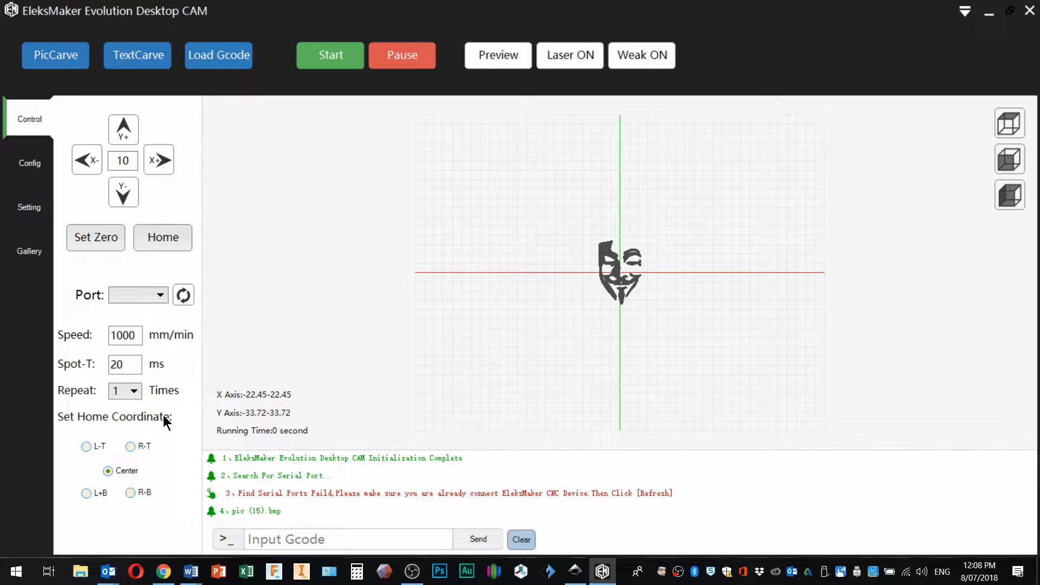
mouse_move(75, 408)
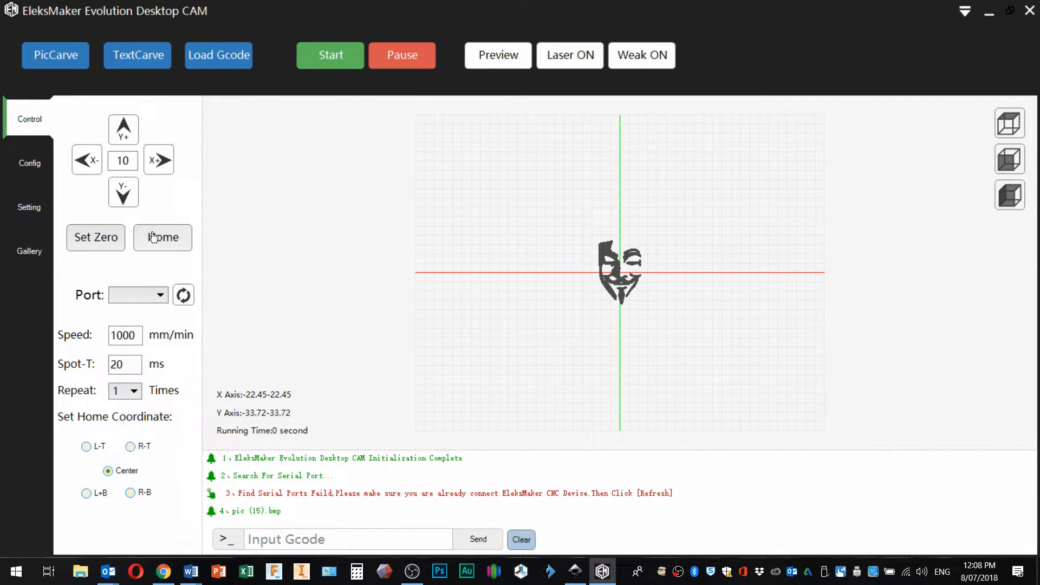
mouse_move(653, 297)
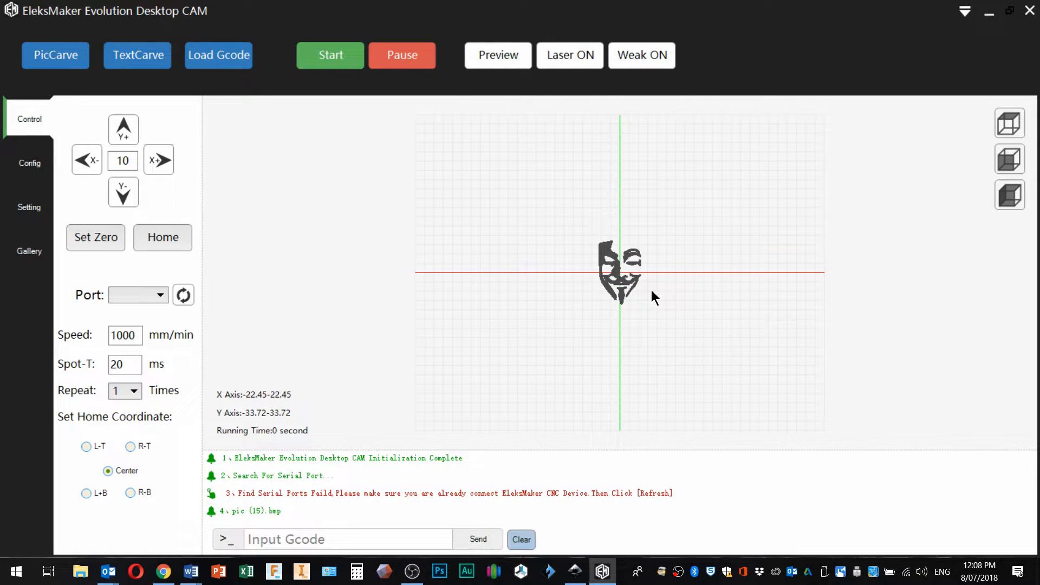
mouse_move(619, 285)
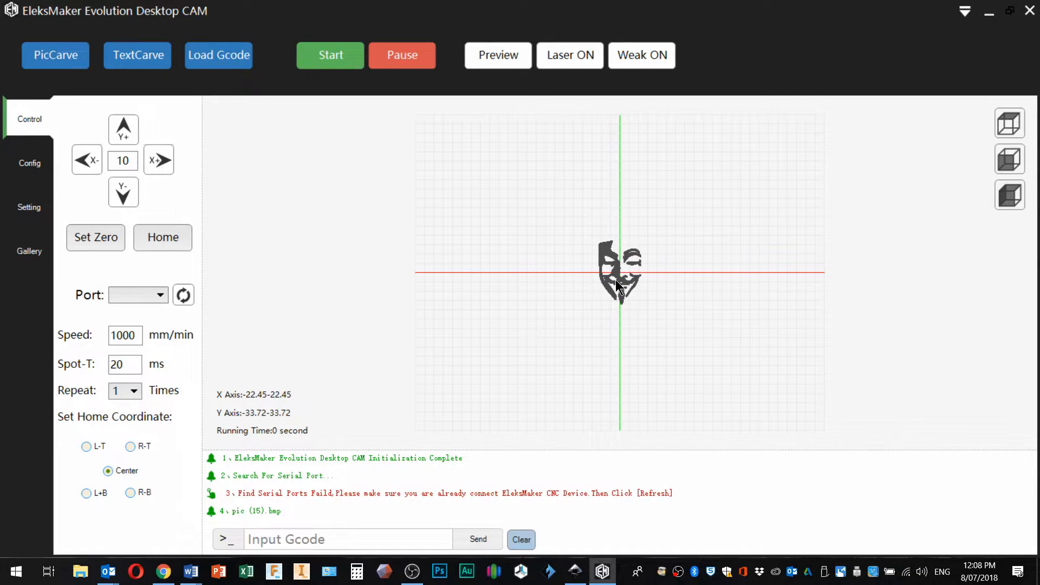
mouse_move(338, 290)
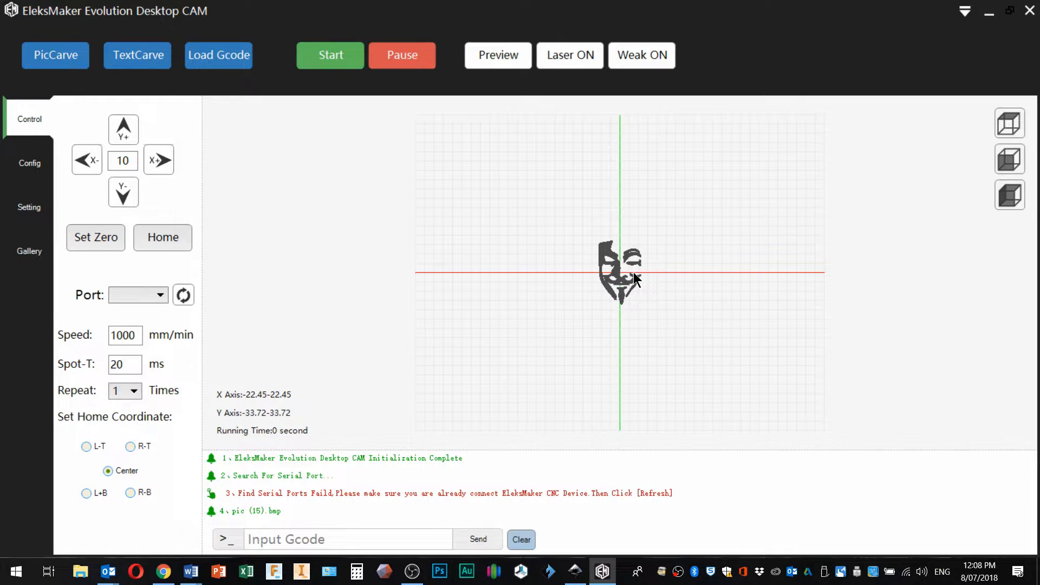
click(498, 55)
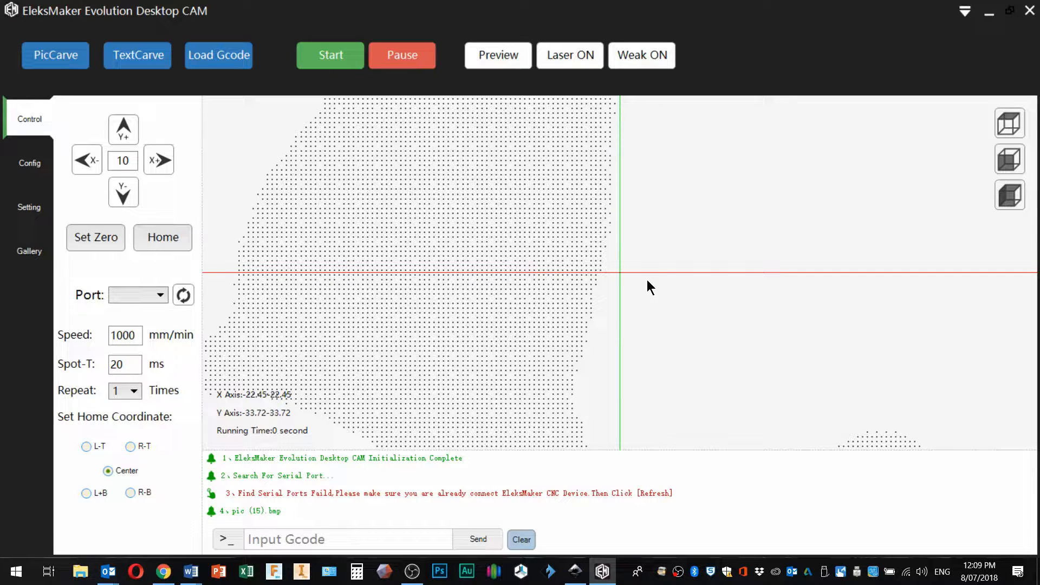
mouse_move(237, 291)
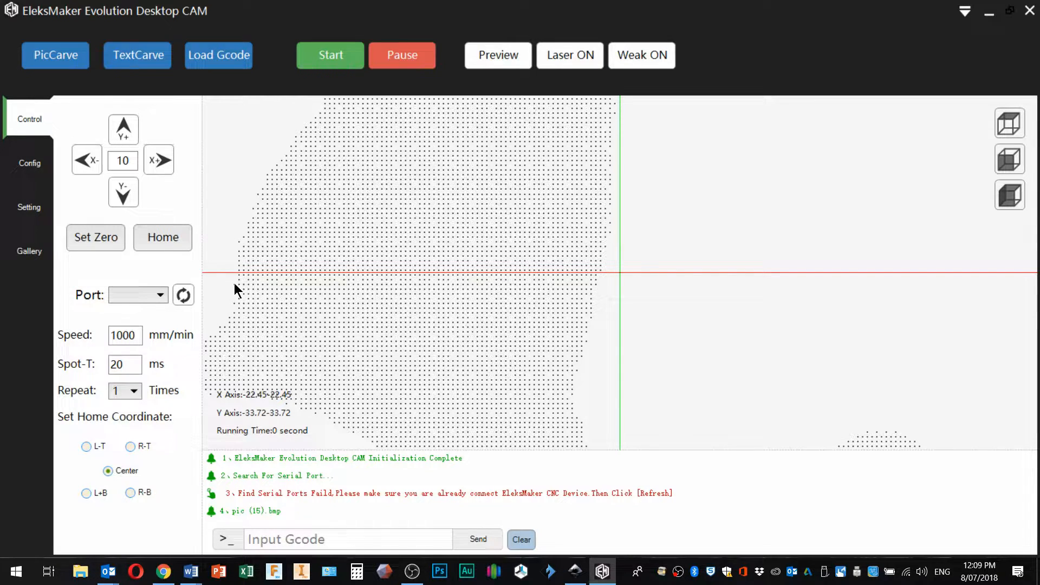
mouse_move(536, 286)
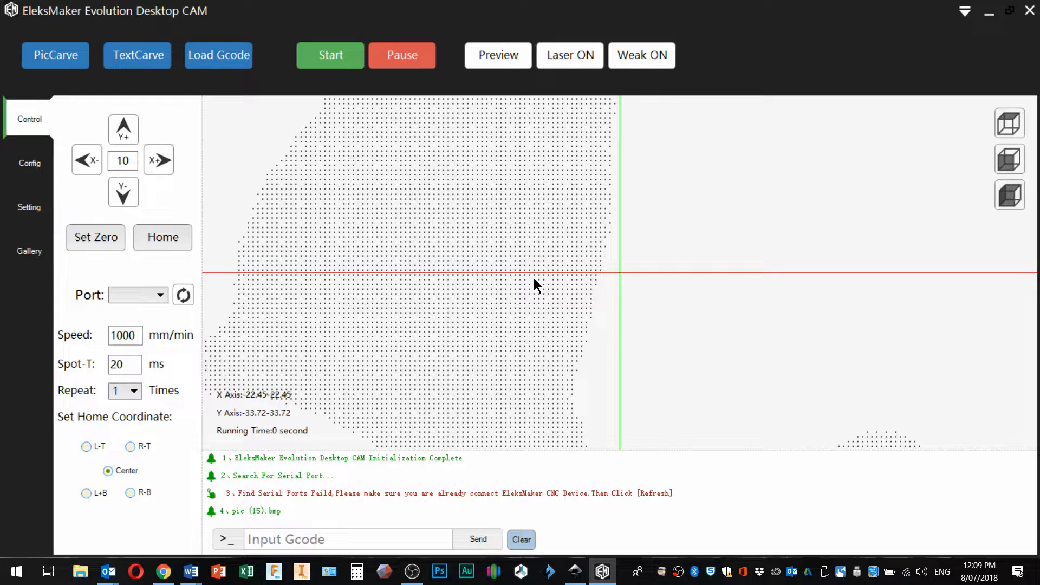
mouse_move(668, 299)
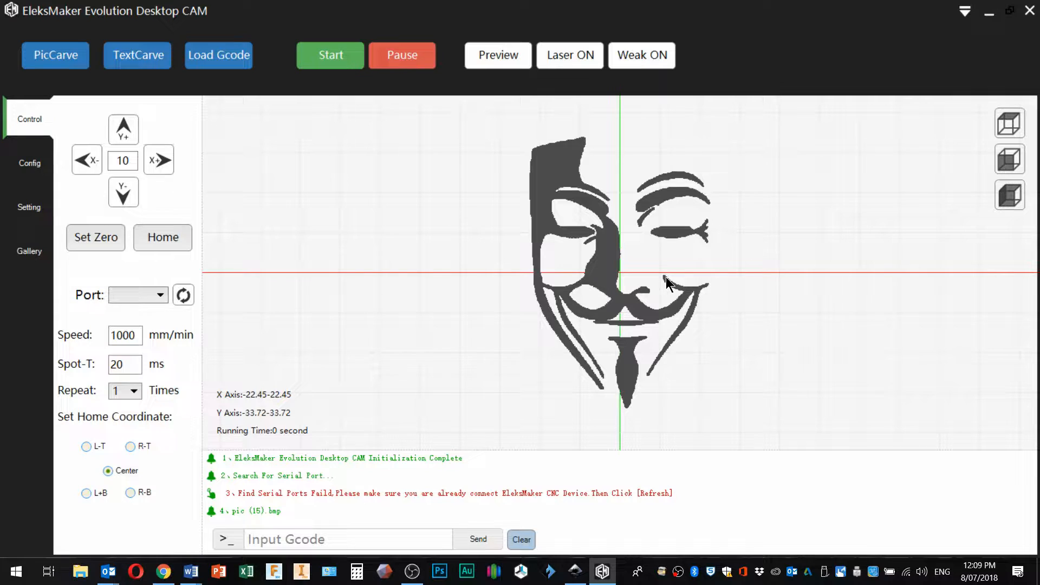
mouse_move(659, 267)
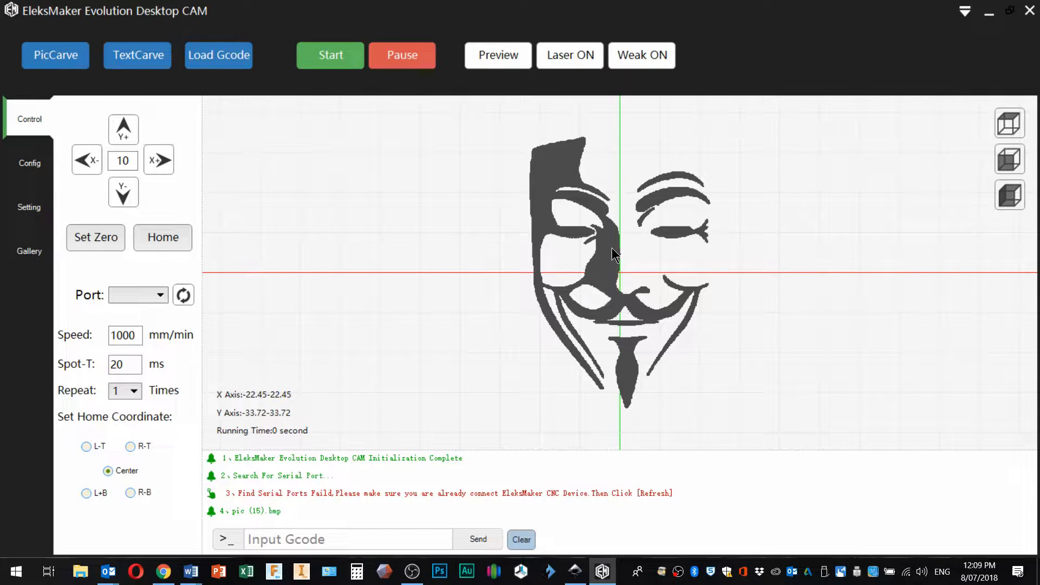
mouse_move(628, 277)
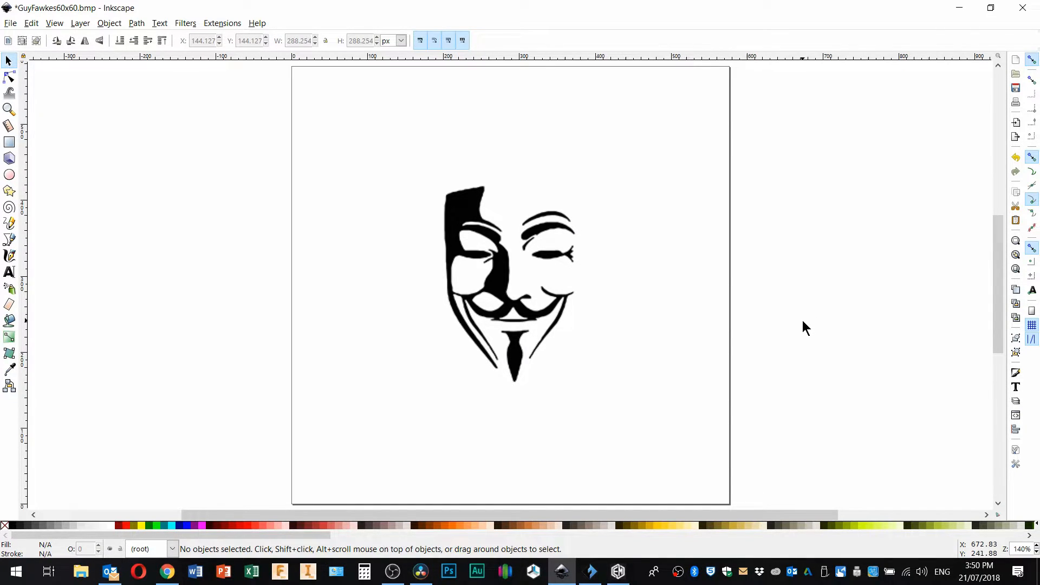
mouse_move(718, 307)
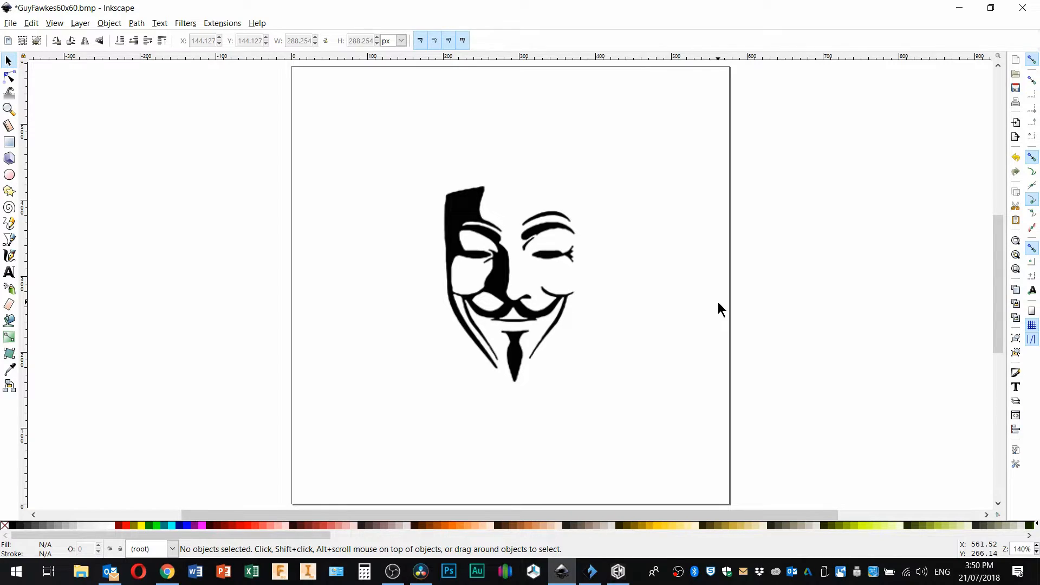
mouse_move(610, 328)
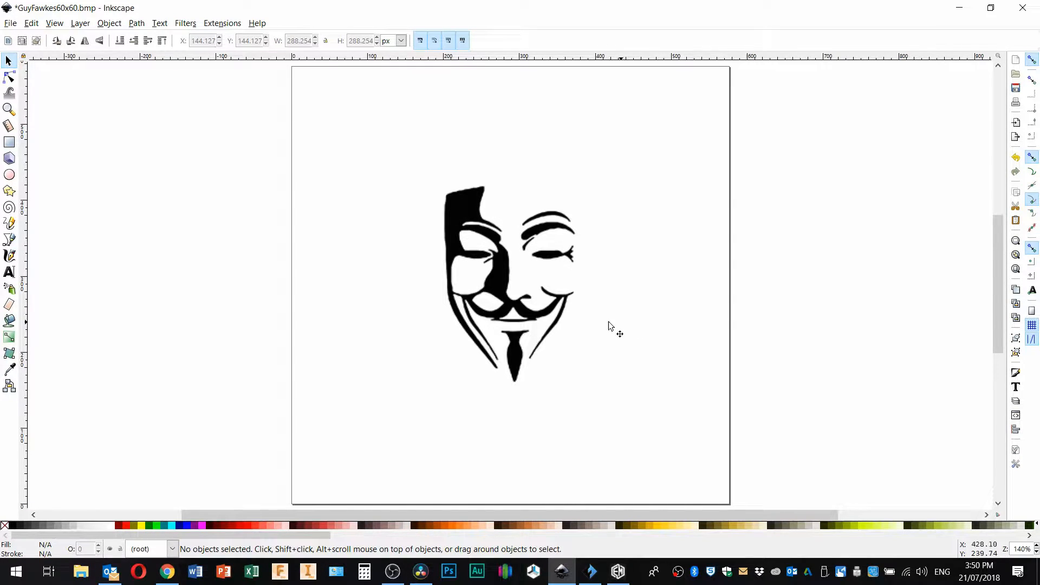
- Select the 227 × 227 mask bitmap and show the Path menu
click(514, 295)
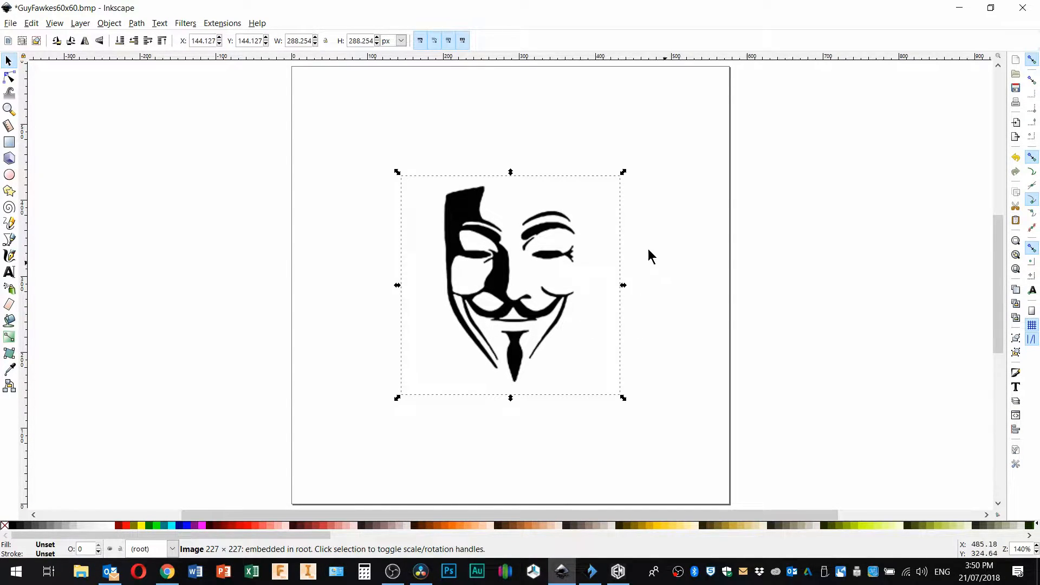
click(136, 23)
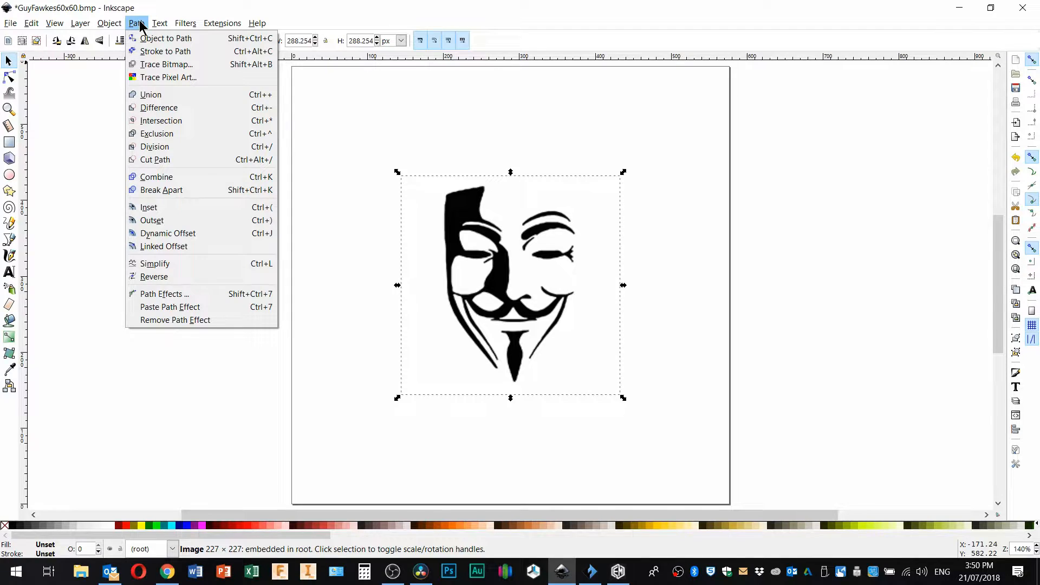
mouse_move(170, 67)
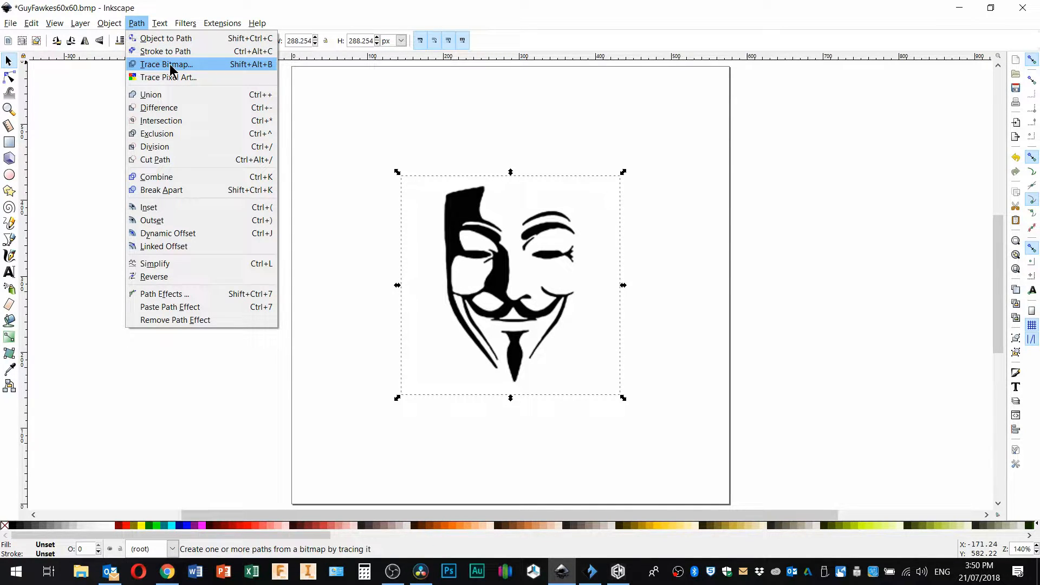
- Trace the bitmap with Remove background on and drag the black vector copy left
click(167, 63)
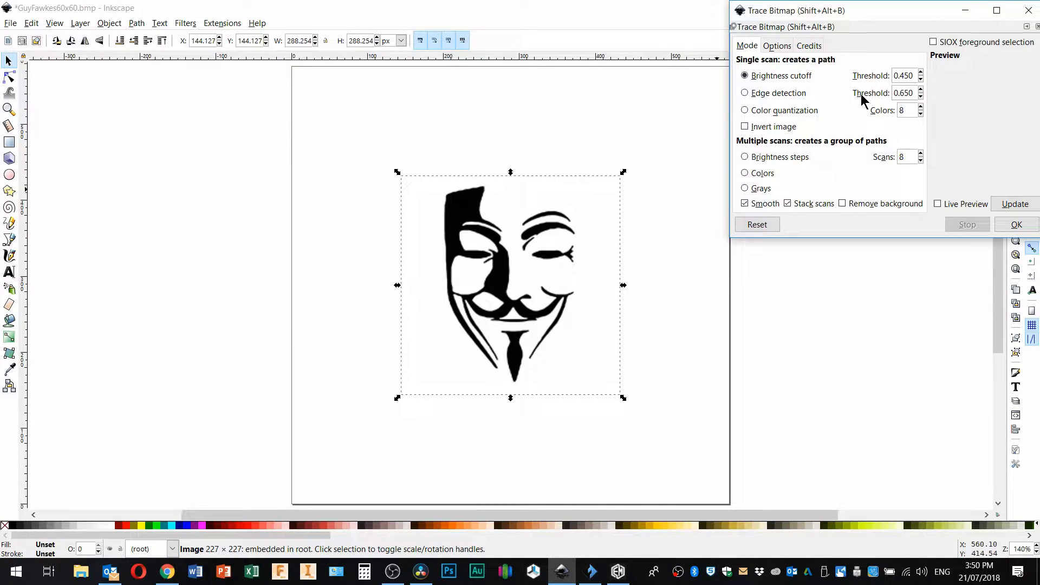
mouse_move(529, 312)
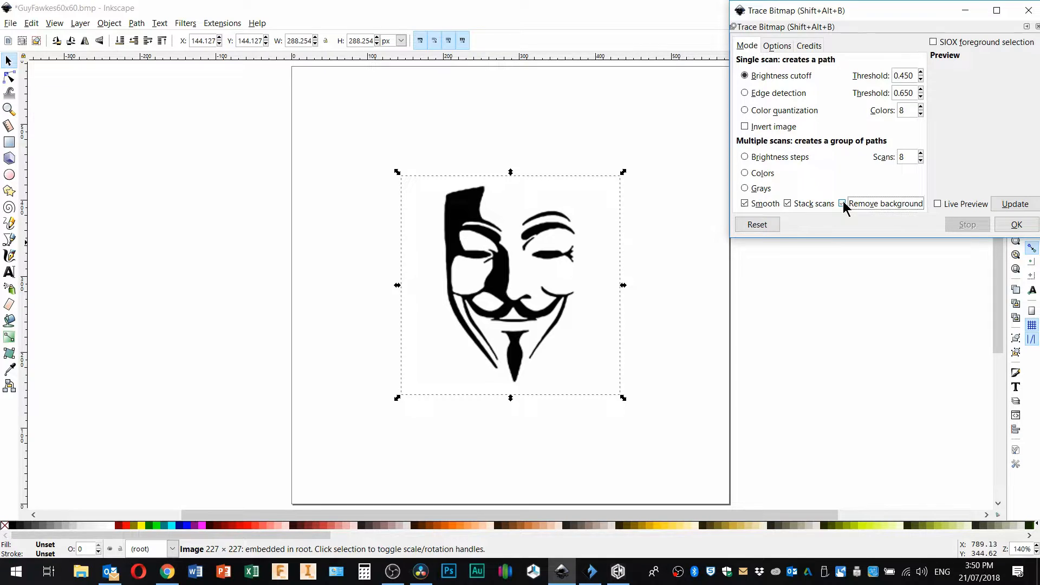
click(842, 204)
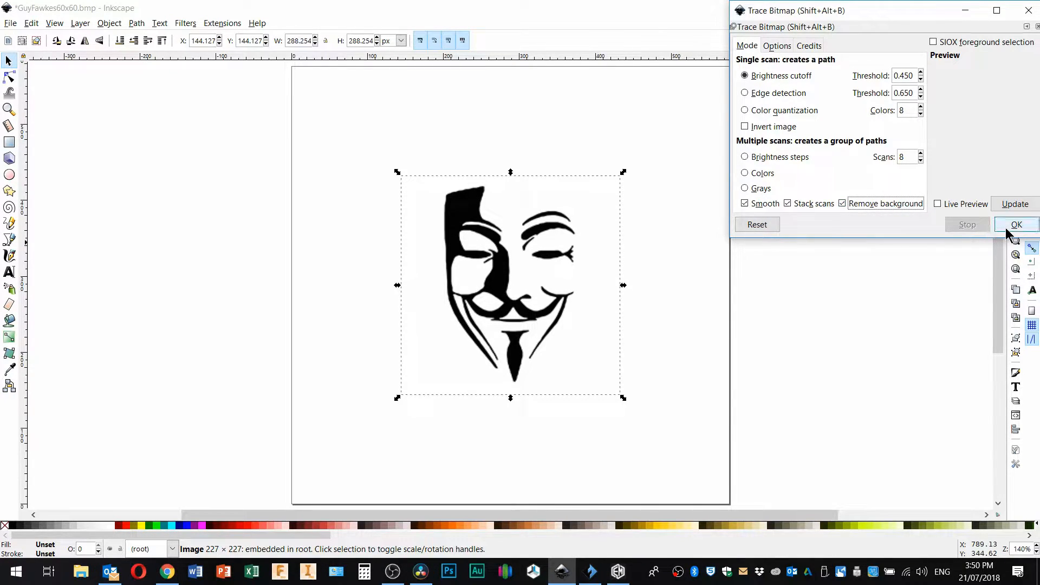
click(1016, 225)
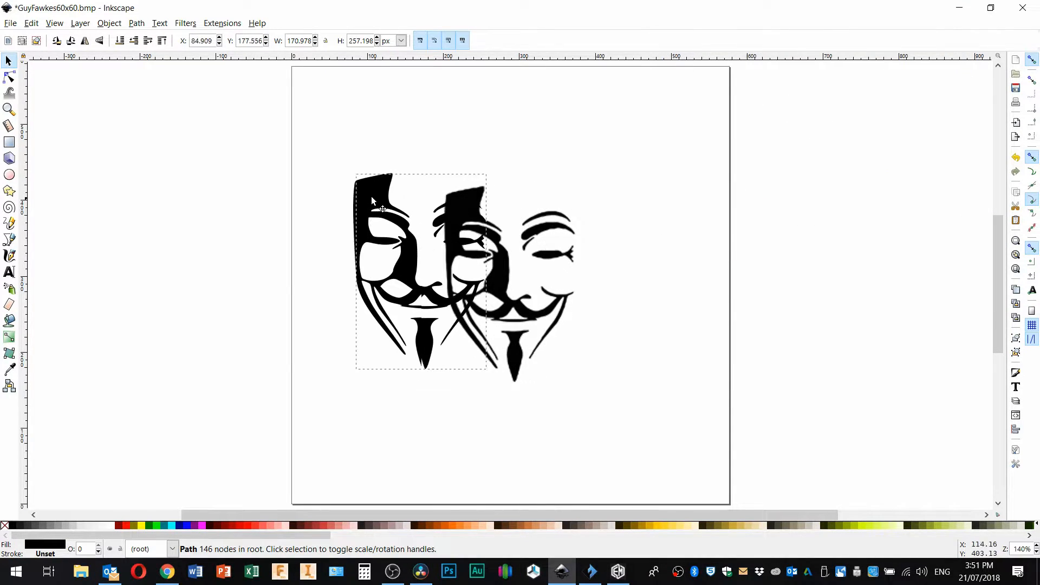
drag(417, 265, 332, 271)
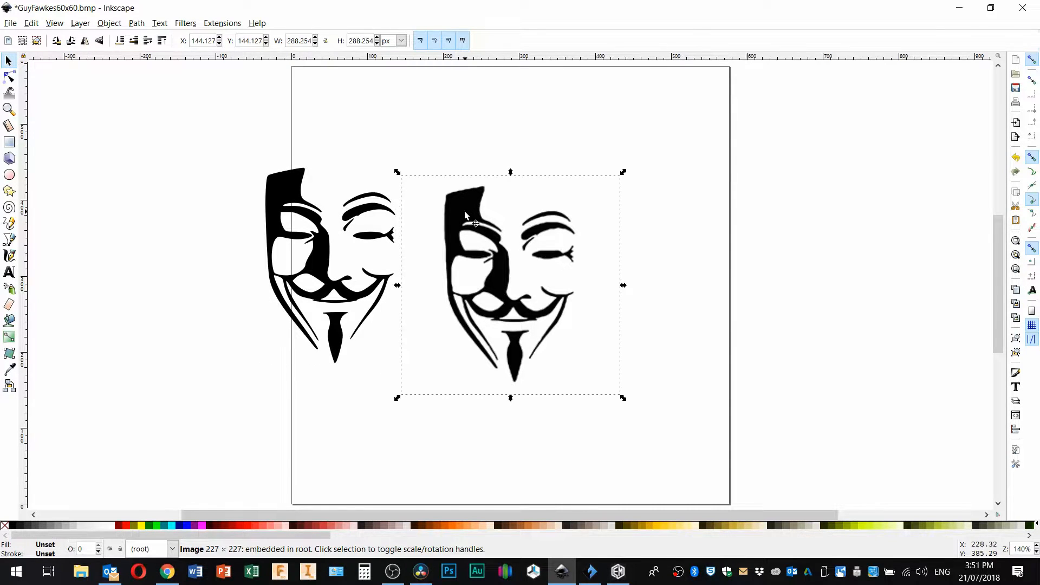
mouse_move(639, 301)
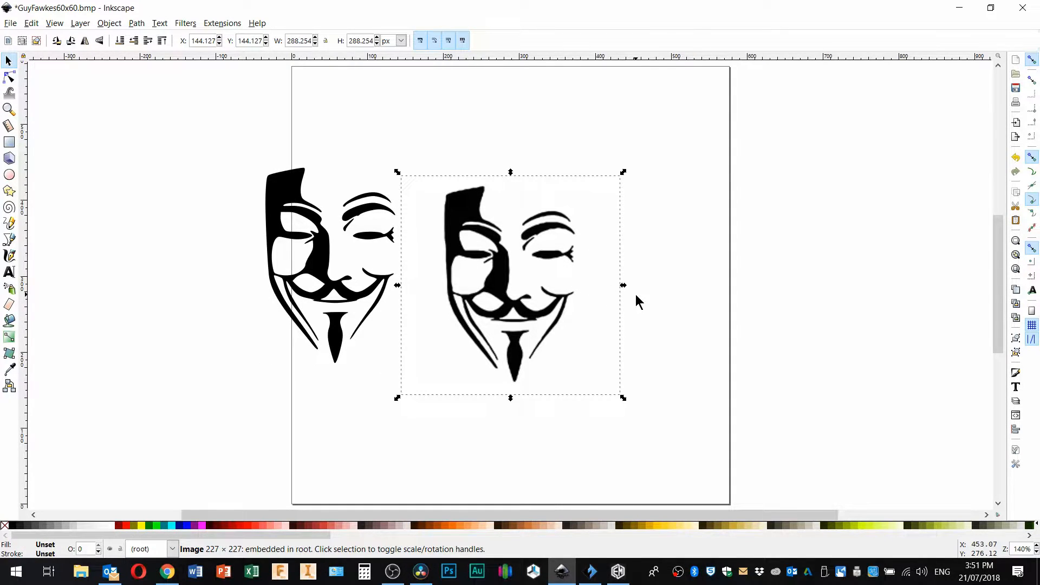
- Delete the original bitmap, zoom in, and edit the 146-node traced path's nodes
key(Delete)
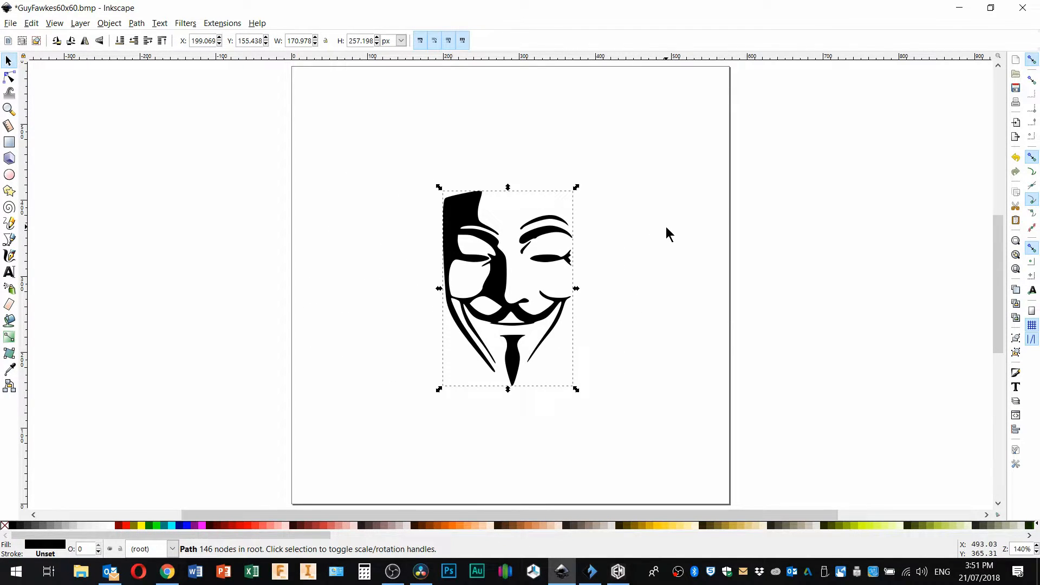
mouse_move(608, 291)
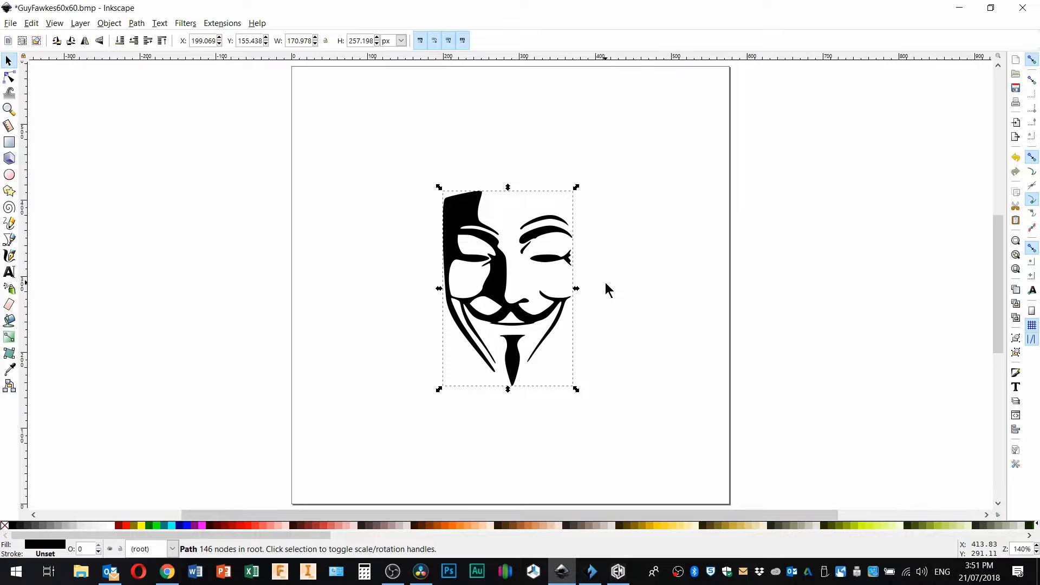
mouse_move(450, 156)
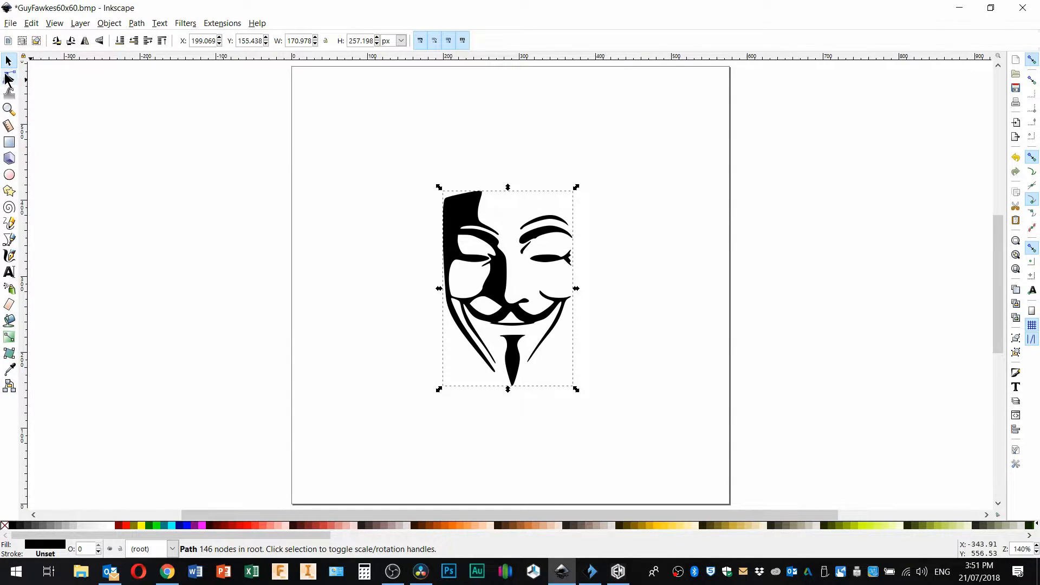
mouse_move(7, 76)
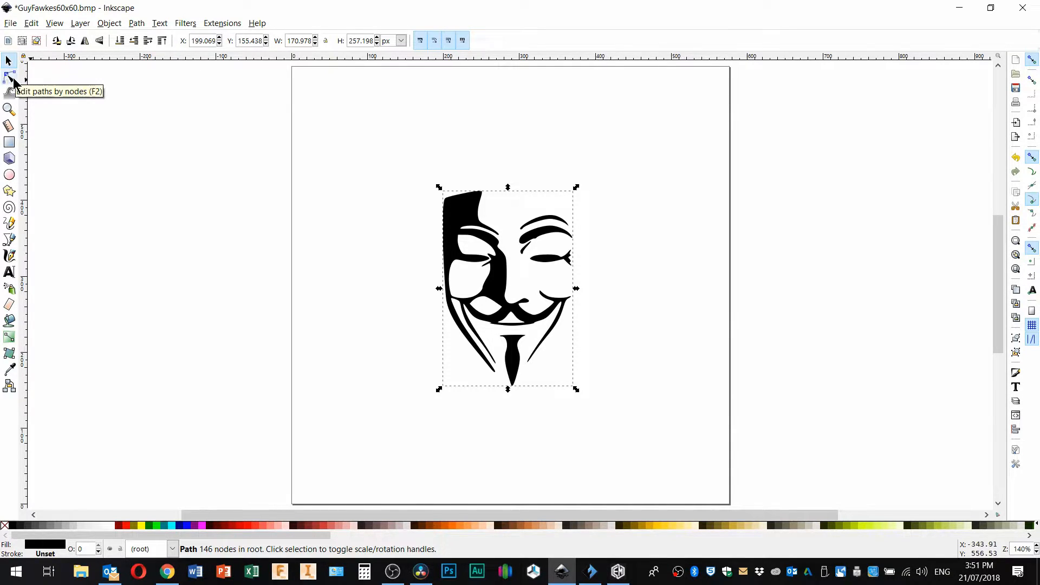
click(8, 76)
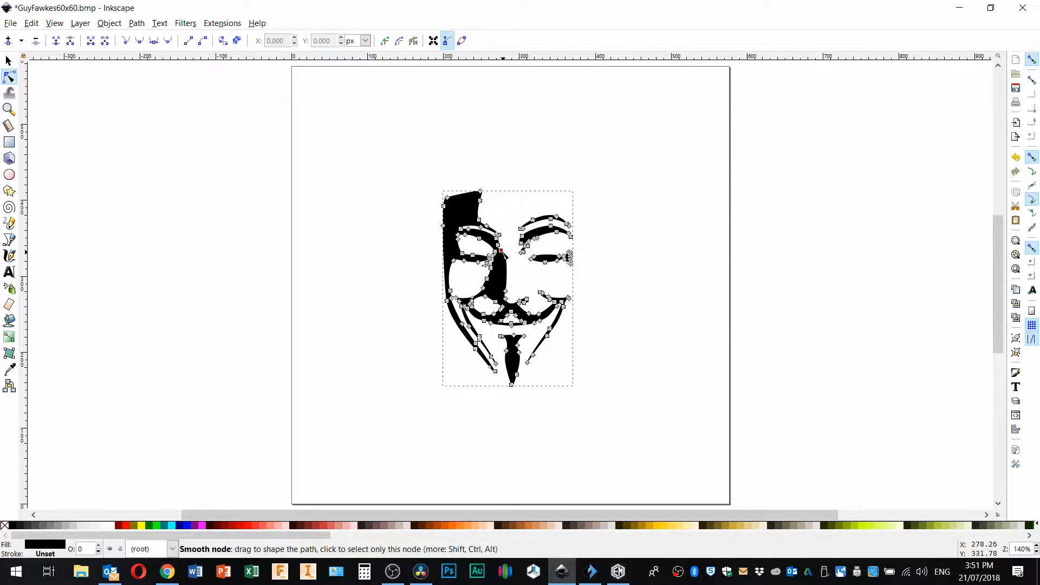
mouse_move(500, 267)
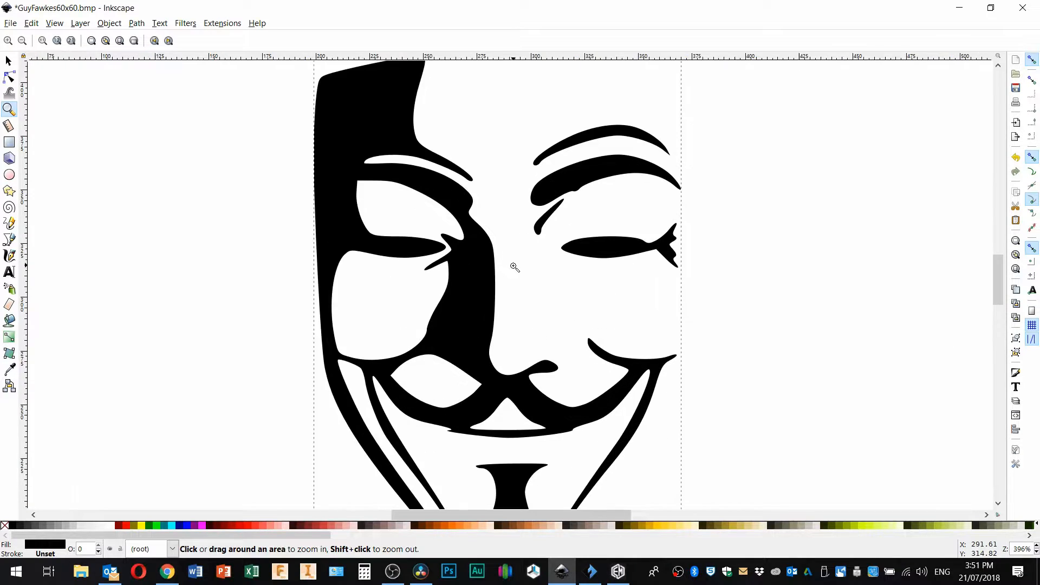
click(8, 78)
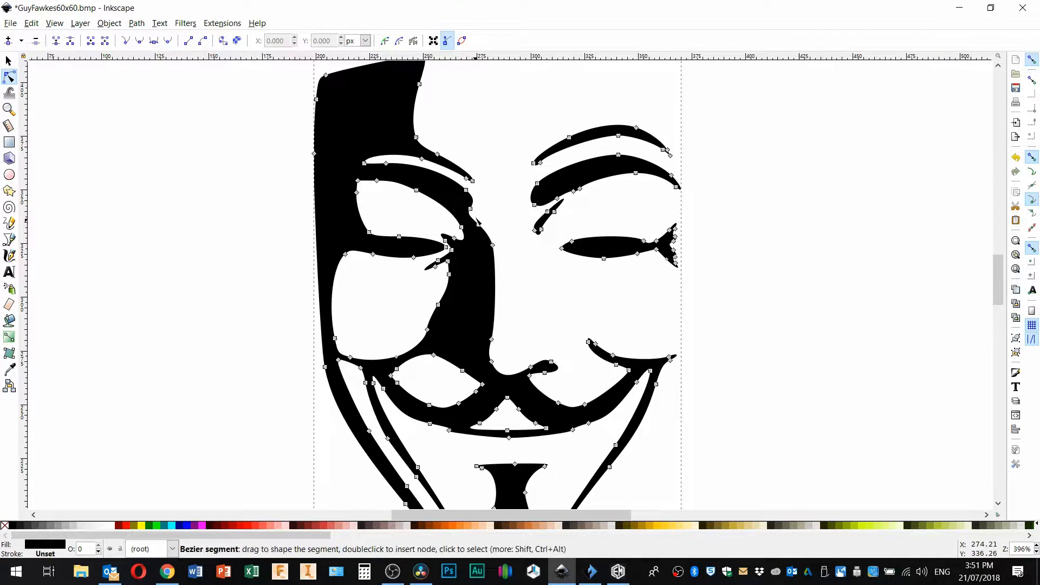
click(472, 198)
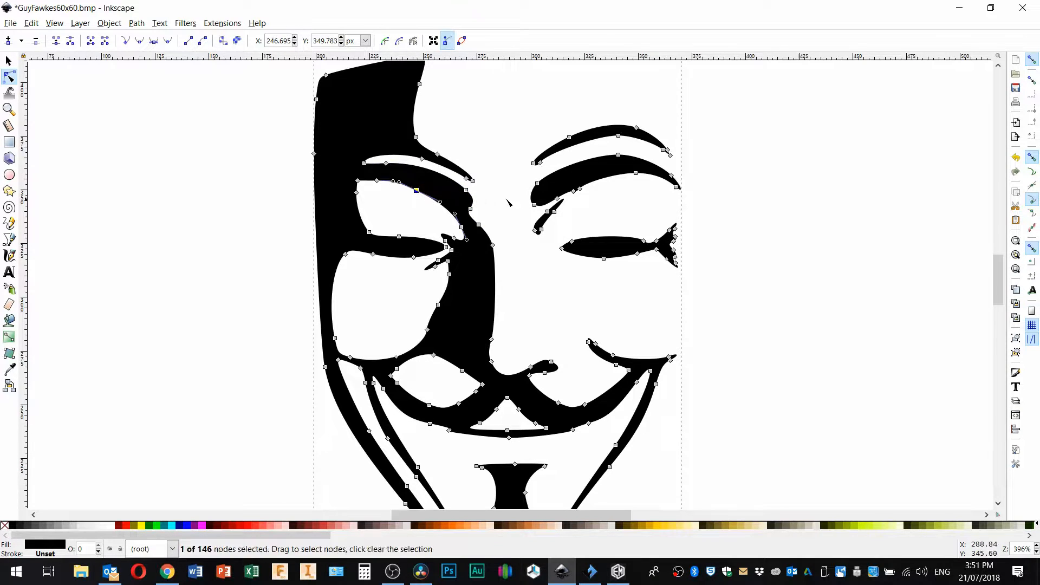
mouse_move(267, 163)
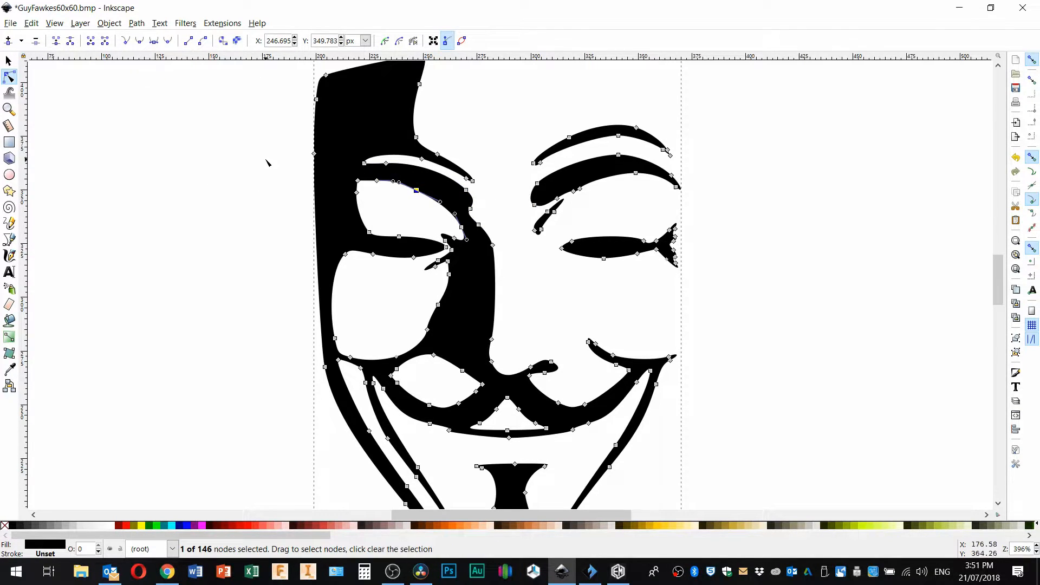
mouse_move(233, 26)
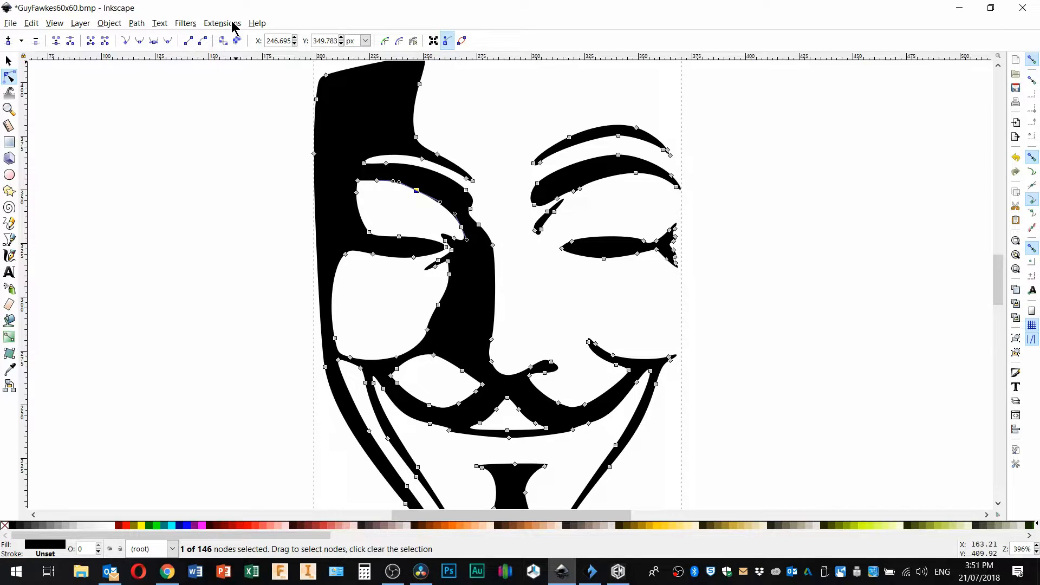
- Open the EleksMaker outline G-code extension and set laser power to 500
click(222, 23)
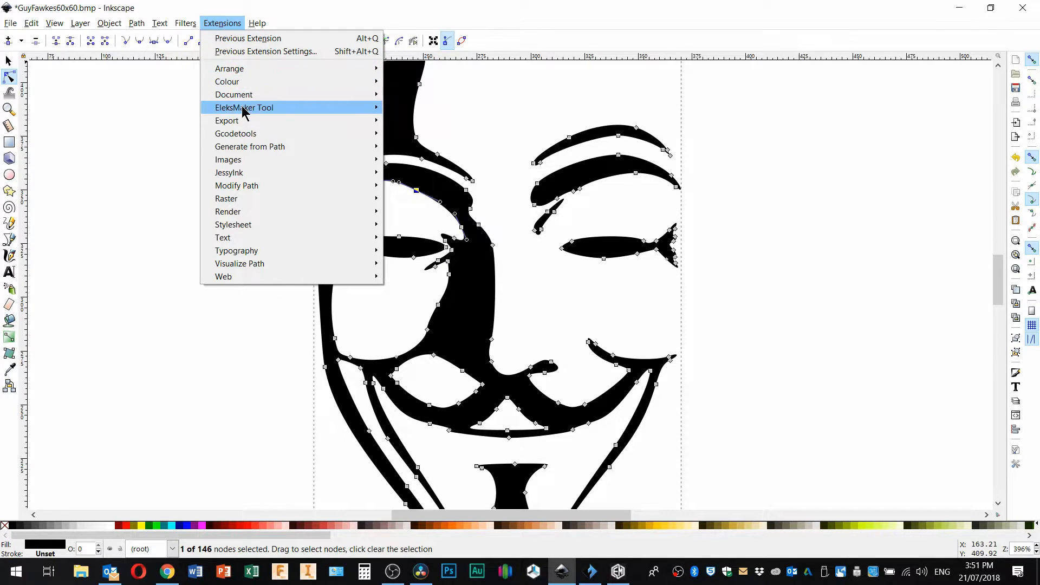
mouse_move(255, 112)
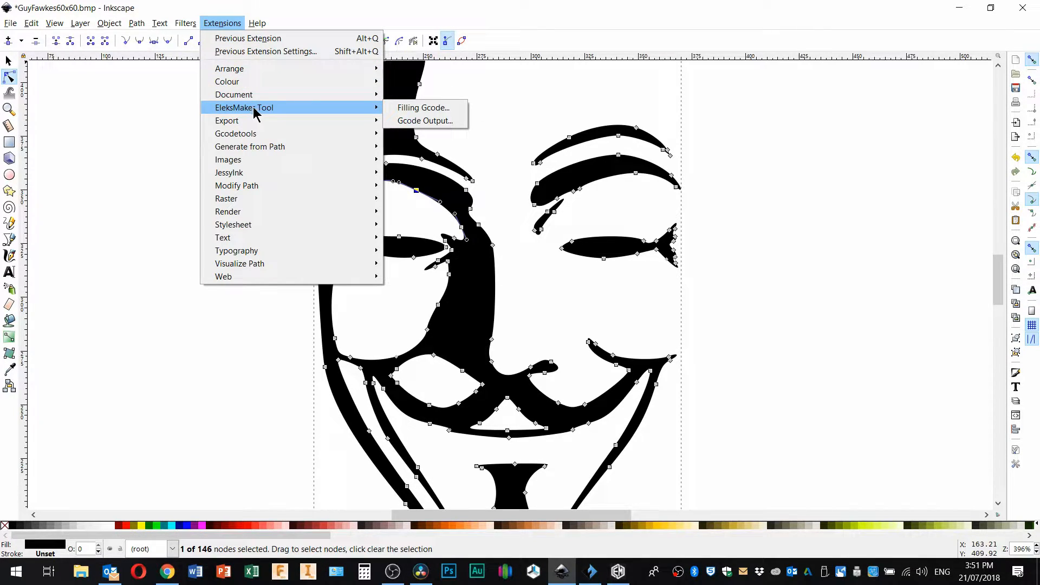
mouse_move(419, 121)
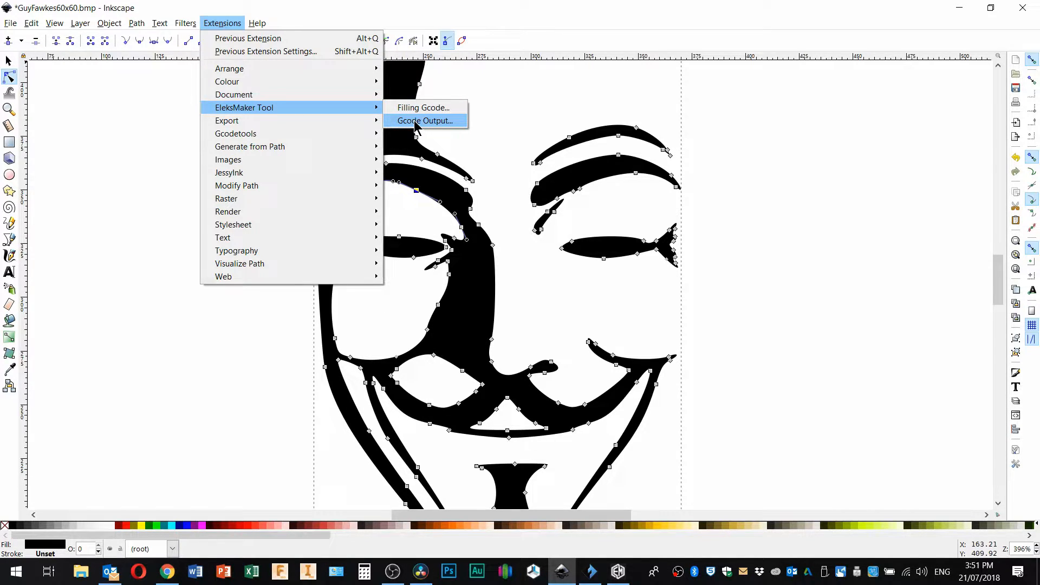
click(424, 120)
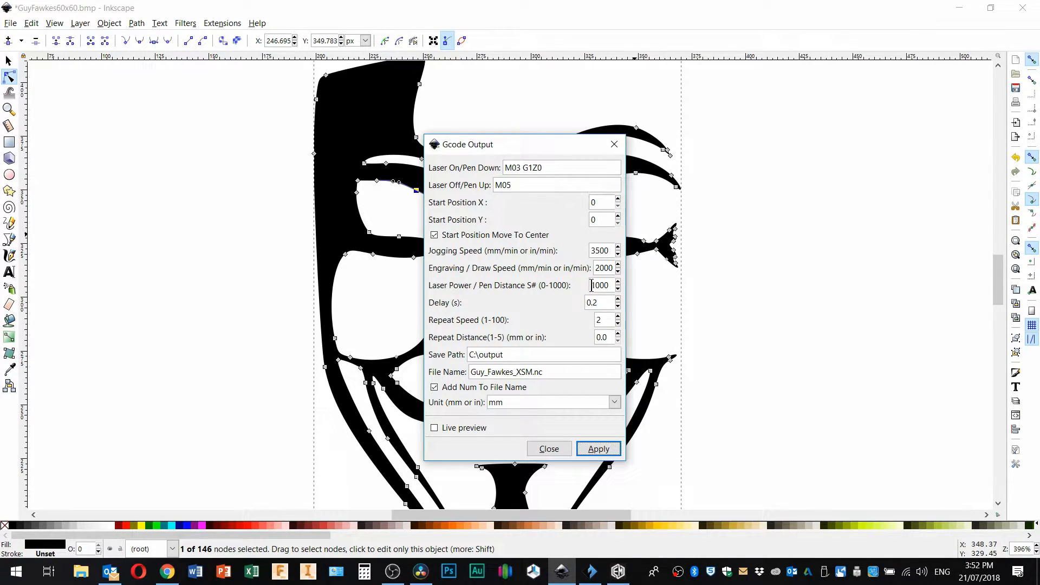
triple_click(599, 285)
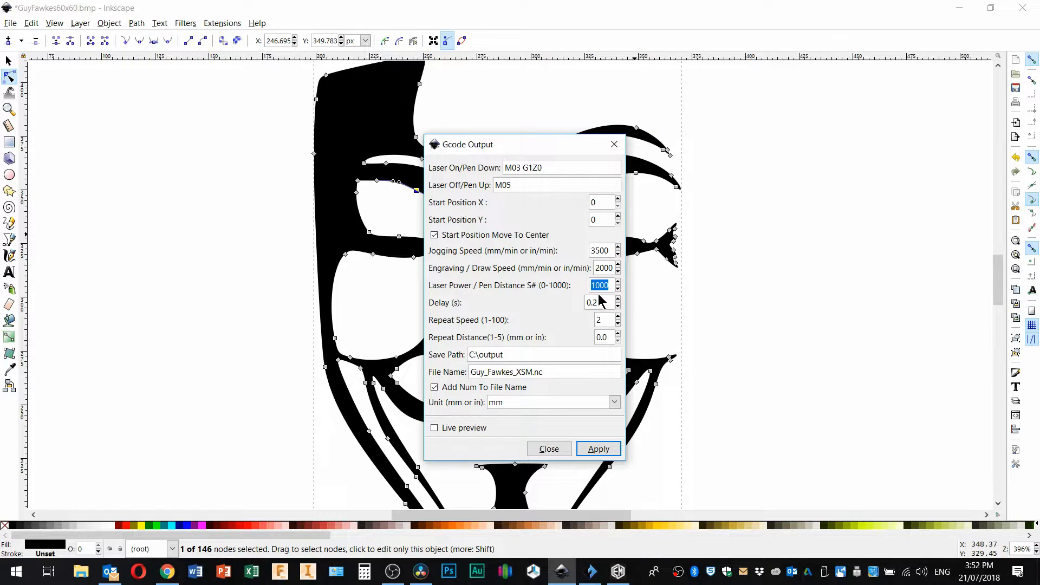
text(500)
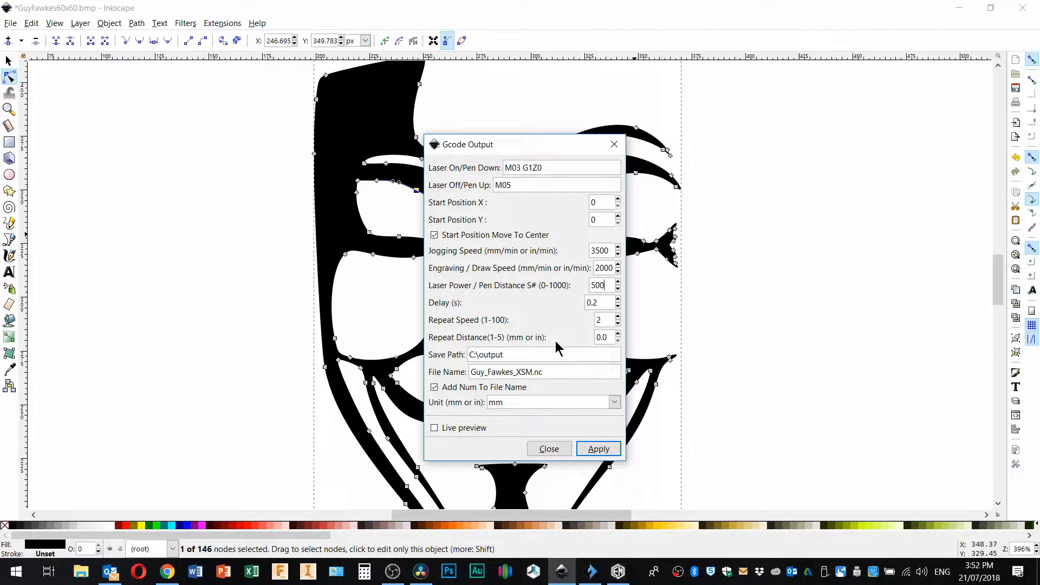
mouse_move(456, 344)
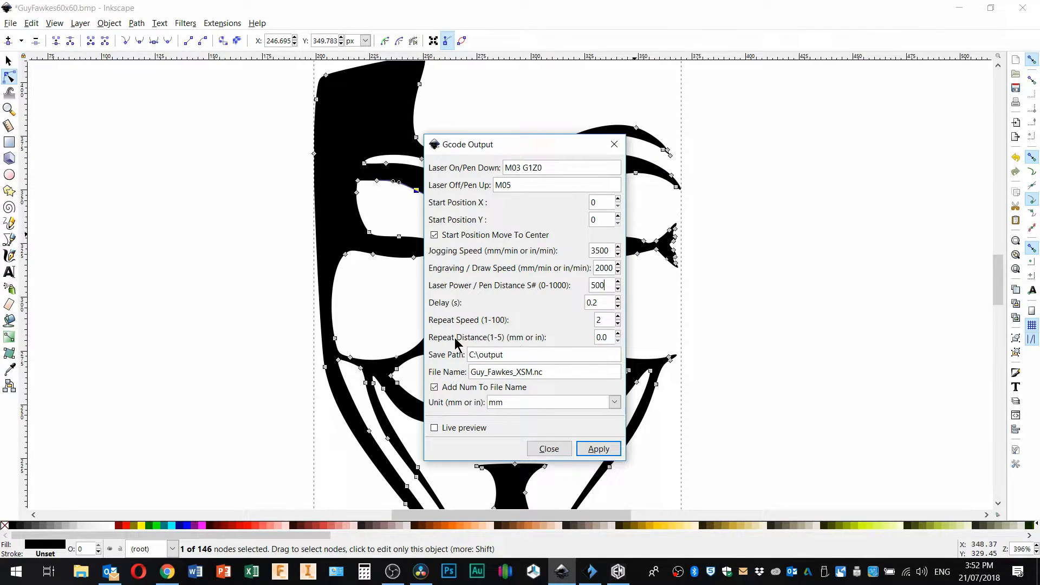
click(617, 323)
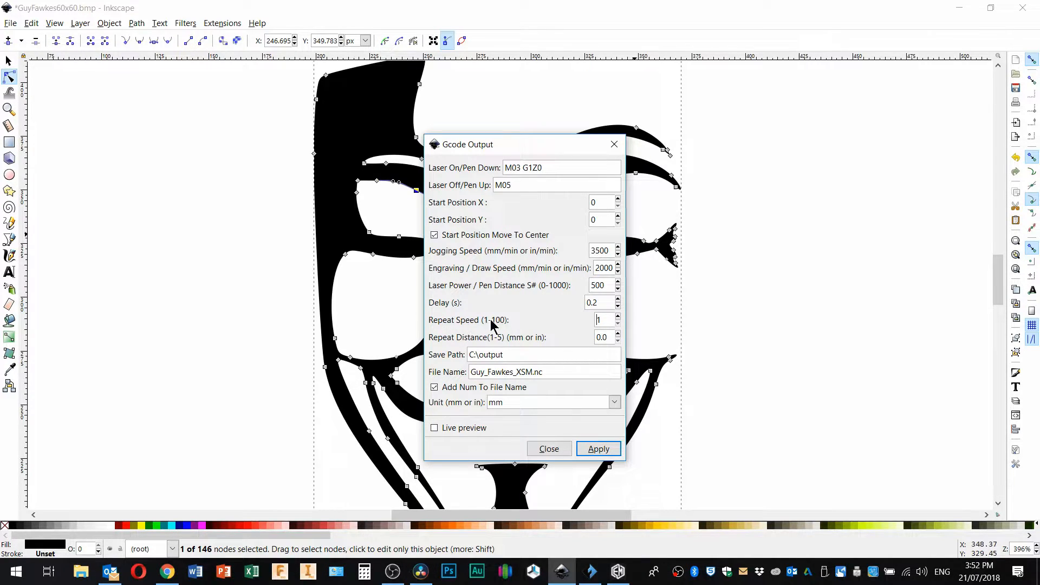
- Rename the output file to Guy_Fawkes_OUTLINE.nc and generate the outline G-code
click(516, 372)
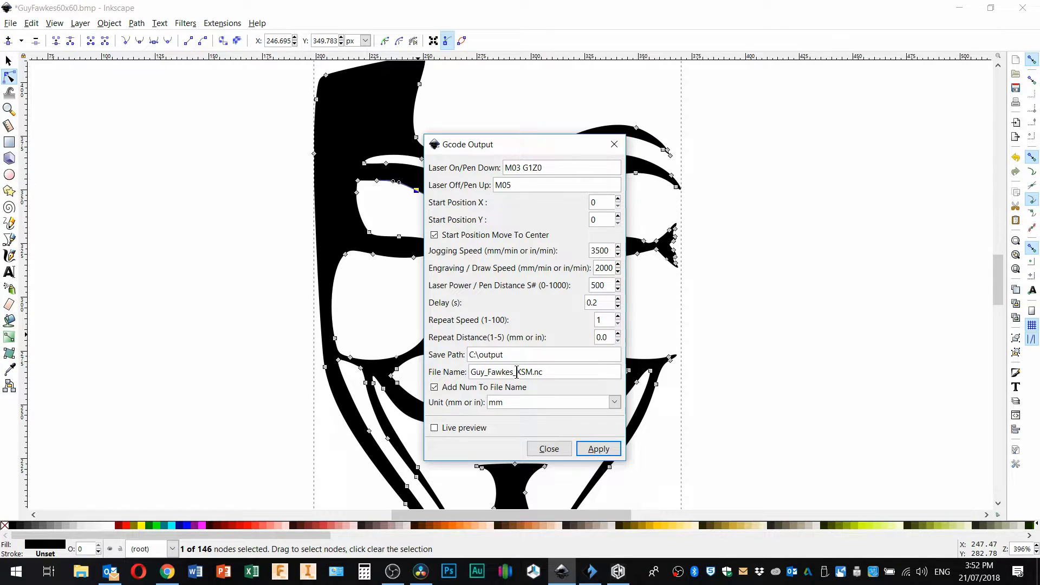
double_click(525, 372)
text(OUTLINE)
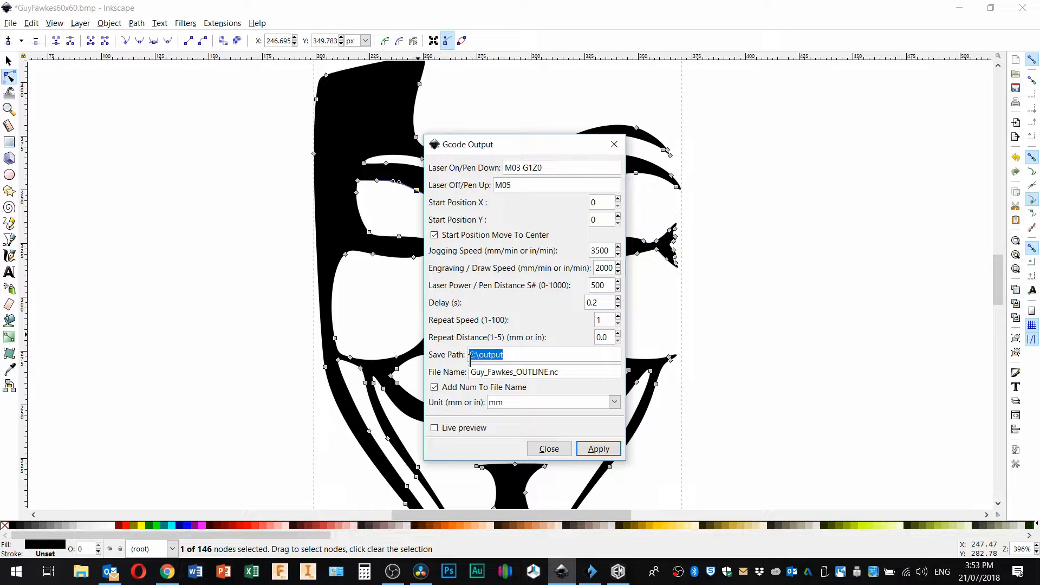
click(598, 448)
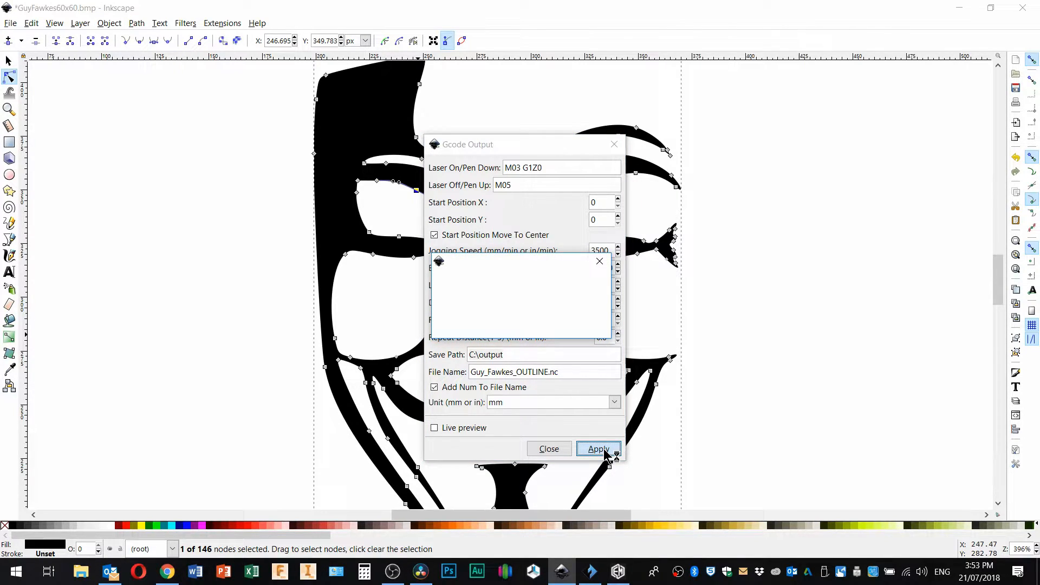
- Let the outline toolpaths draw around the mask, then close the Gcode Output dialog
click(598, 448)
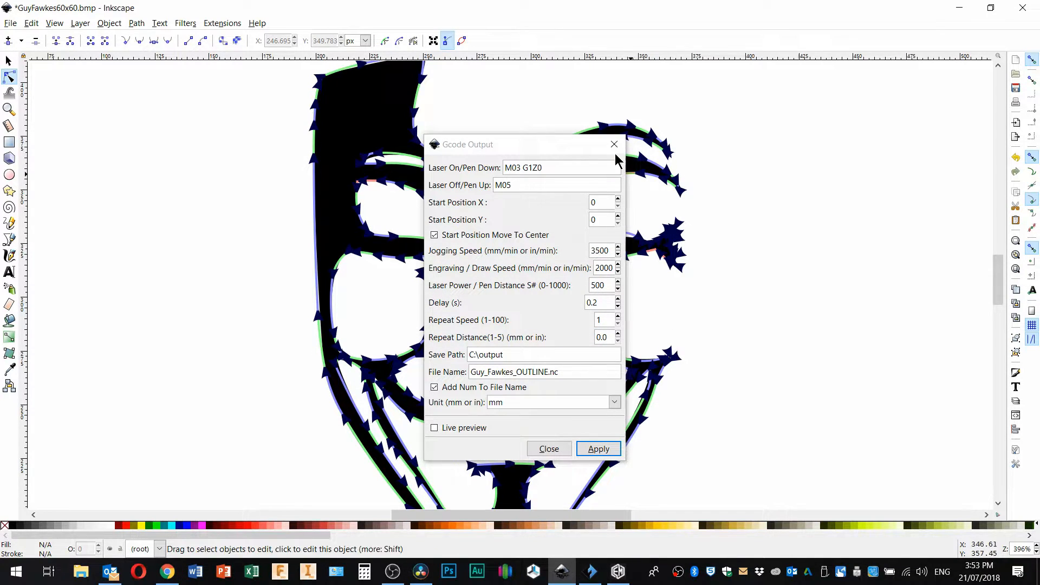
click(548, 448)
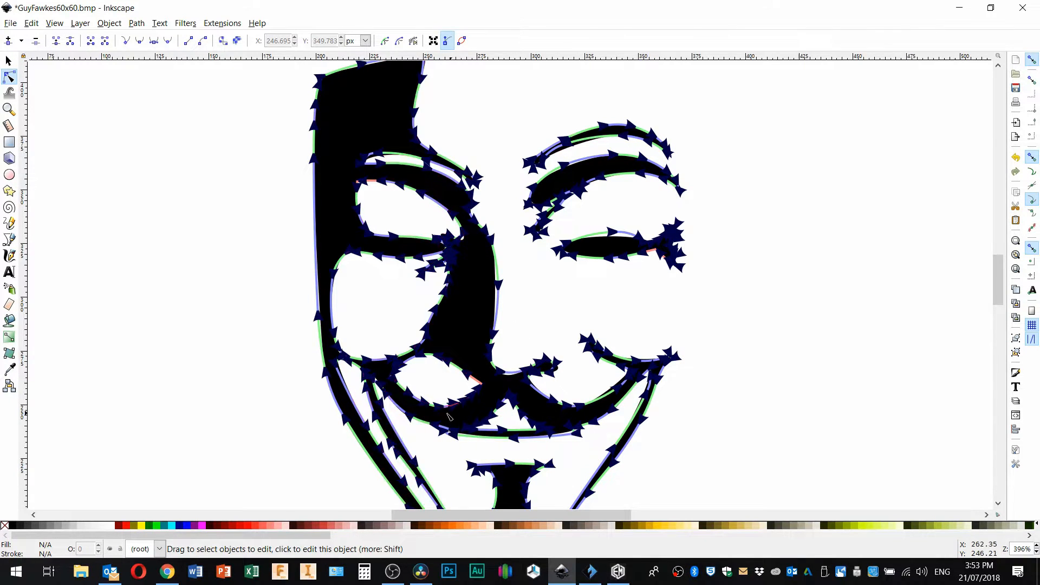
mouse_move(455, 438)
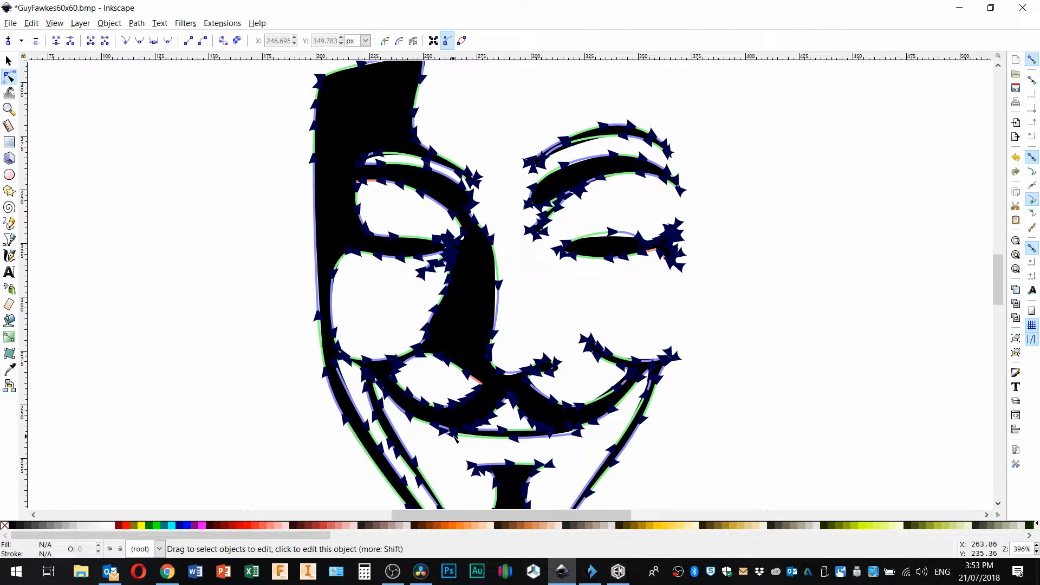
mouse_move(529, 384)
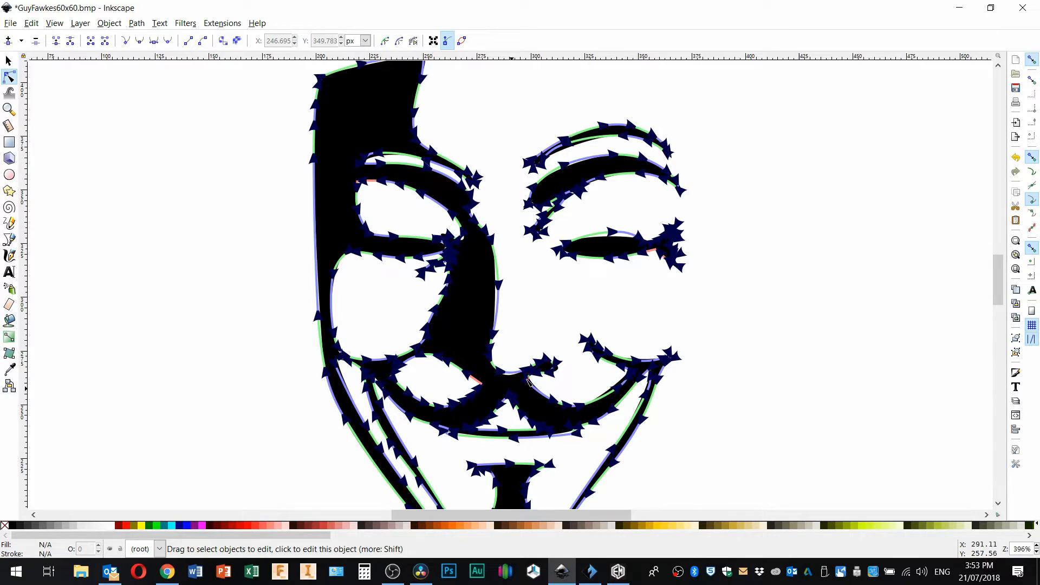
mouse_move(601, 265)
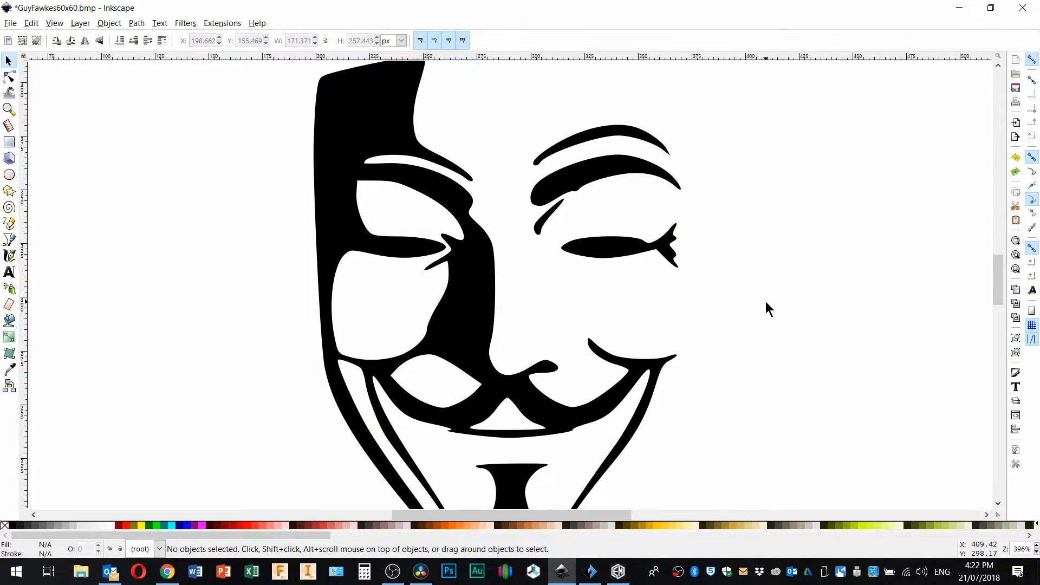
mouse_move(491, 187)
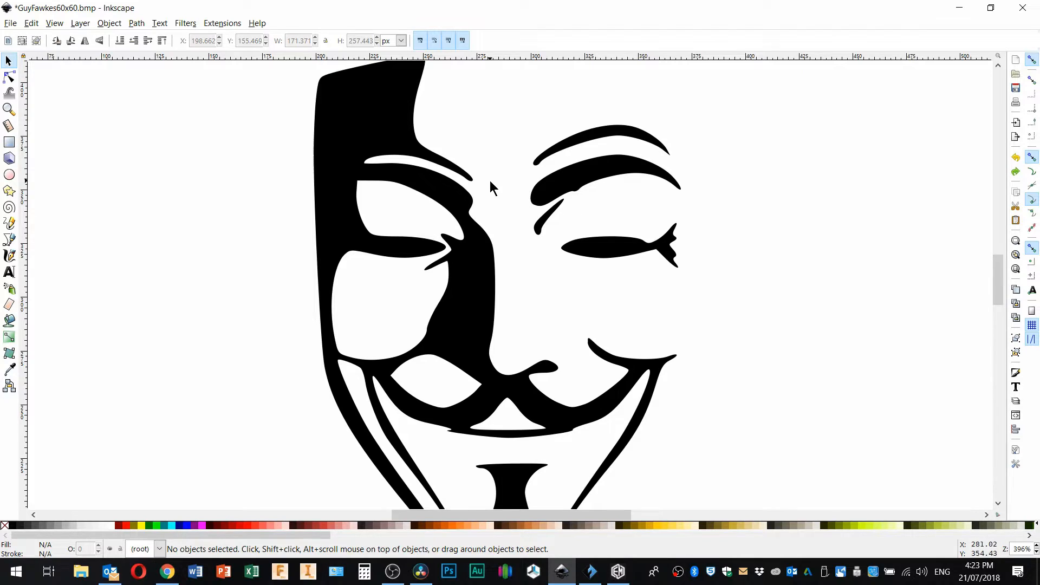
mouse_move(217, 26)
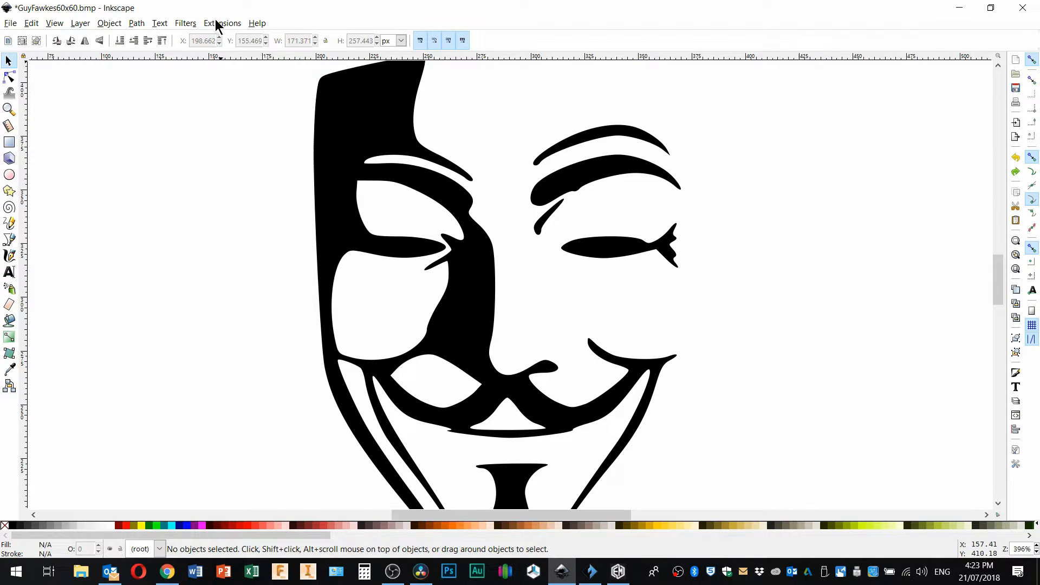
- Apply EleksMaker Filling Gcode with 1.0 spacing and 45° angle, then close it
click(221, 23)
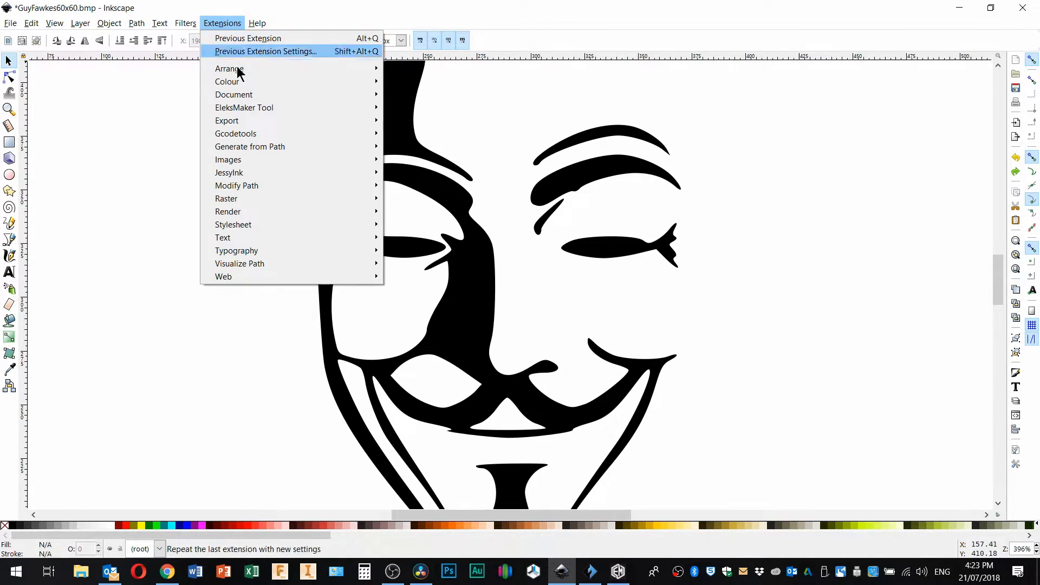
click(427, 115)
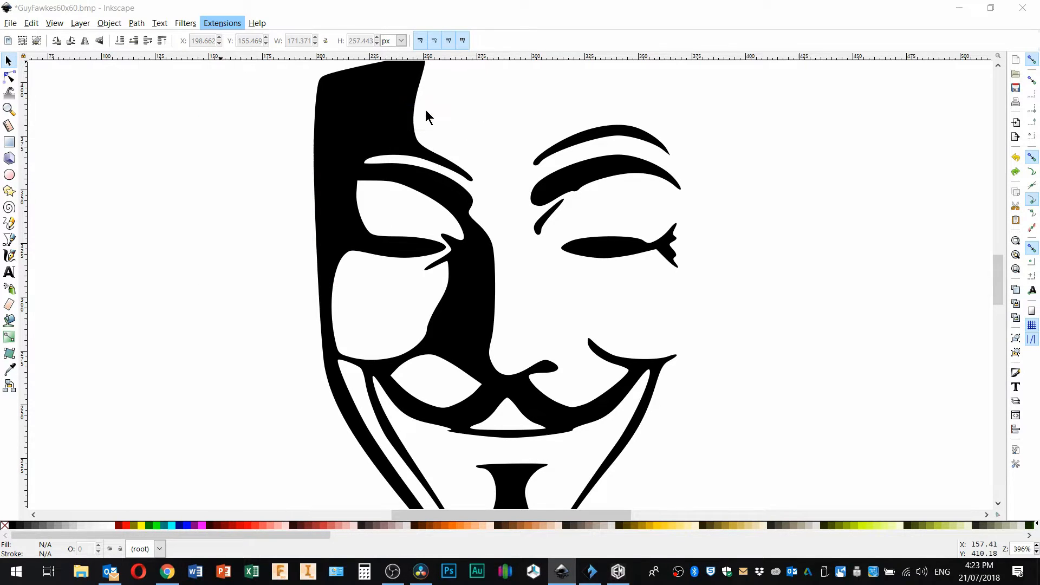
click(222, 22)
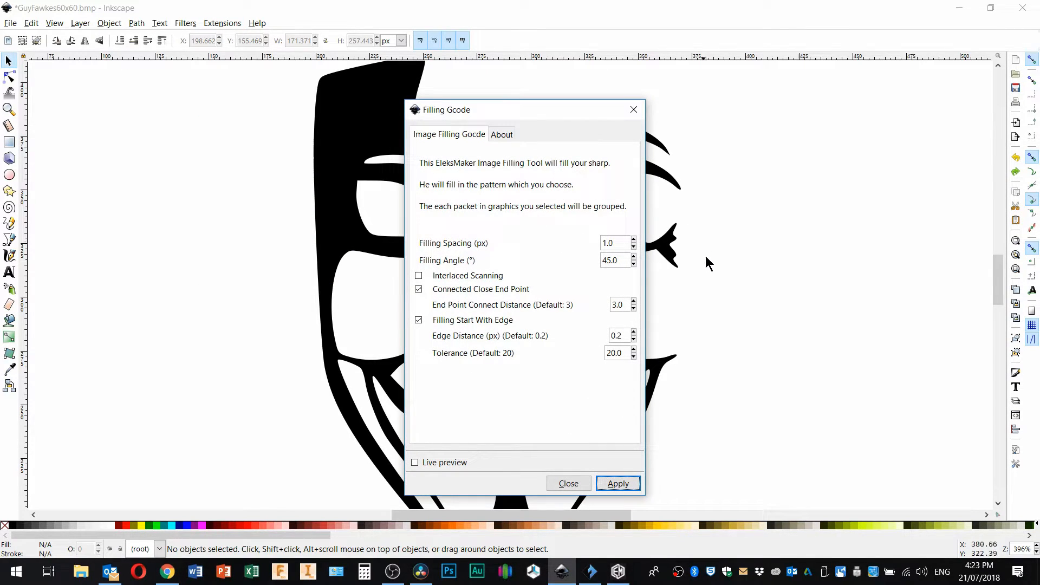
mouse_move(583, 233)
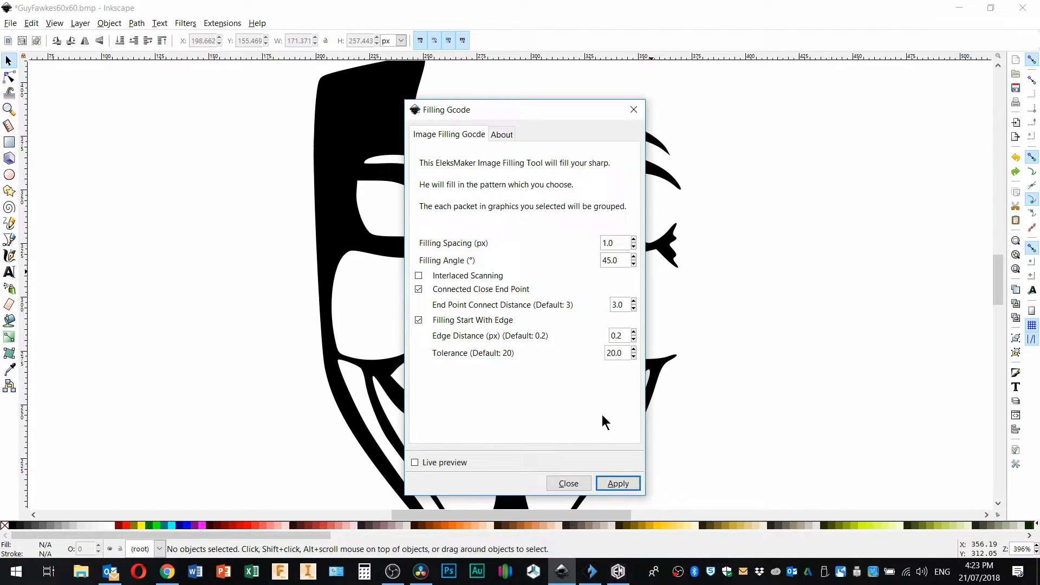
click(618, 483)
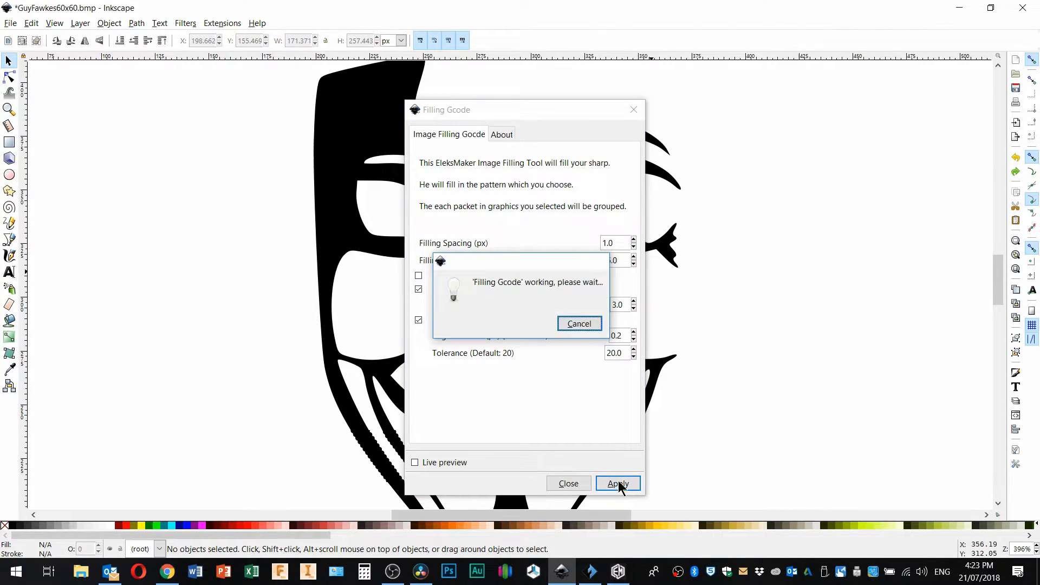
click(618, 483)
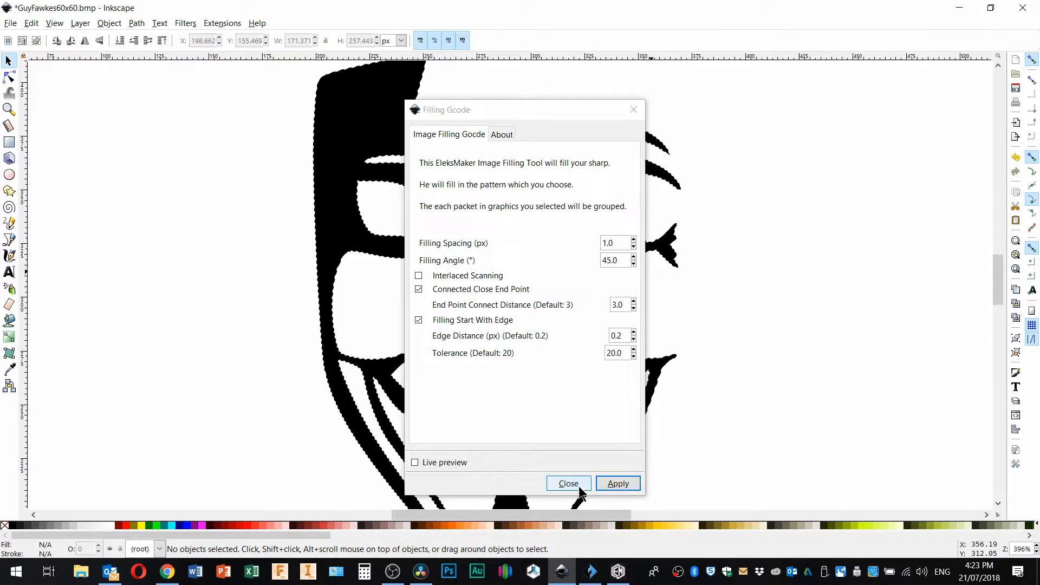
click(569, 483)
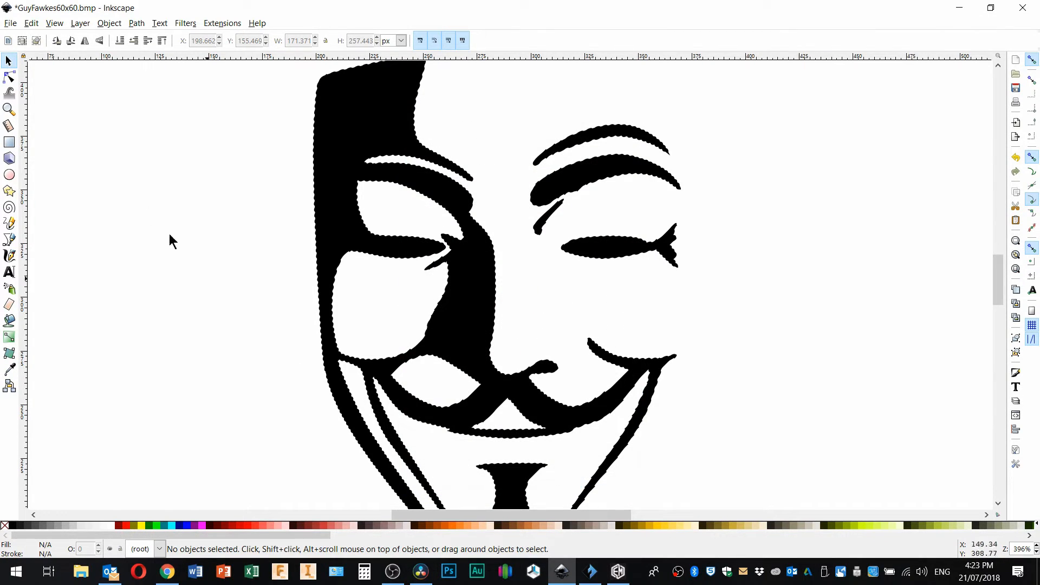
click(8, 77)
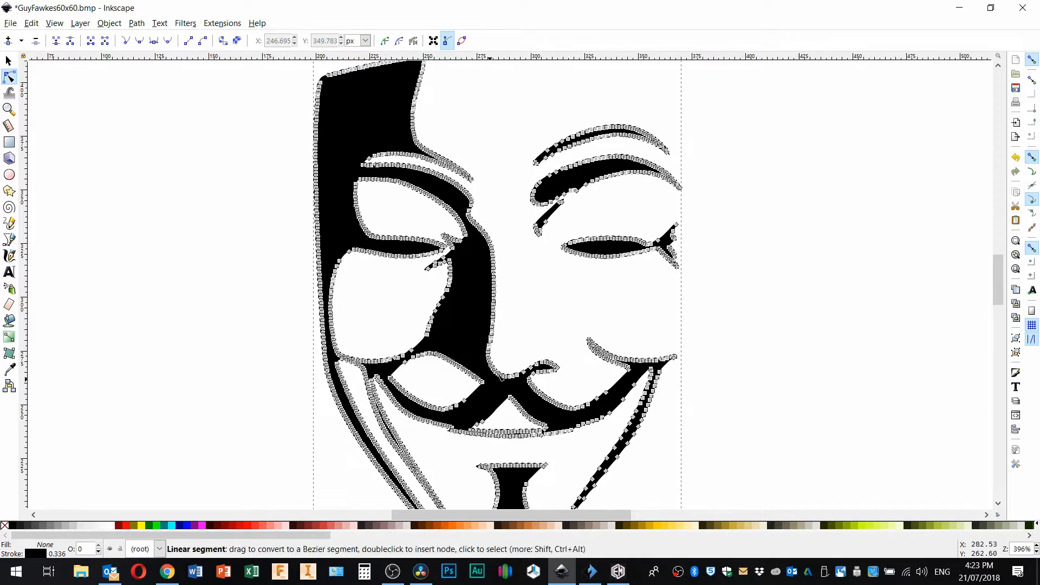
mouse_move(460, 305)
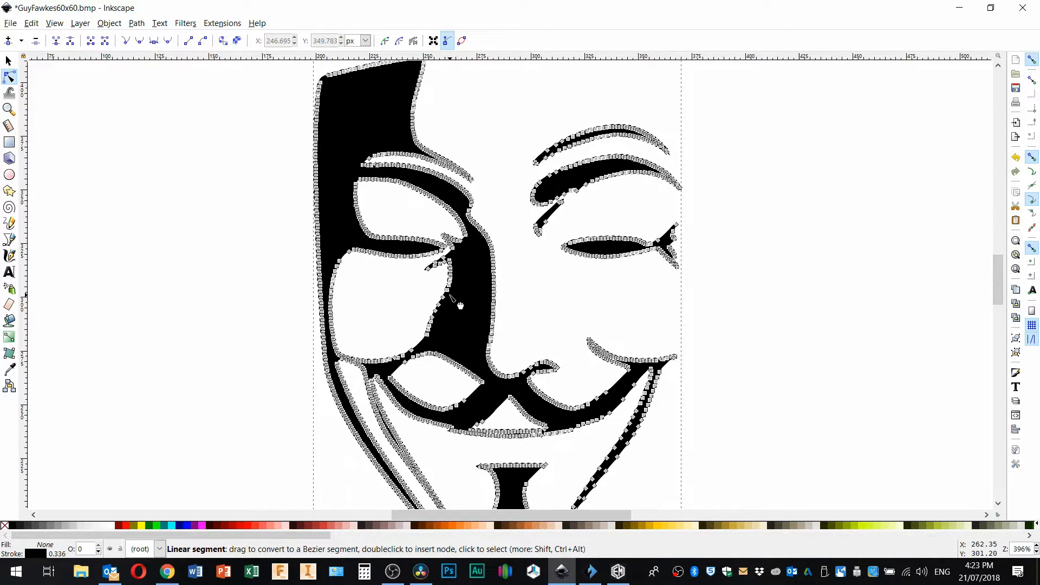
mouse_move(327, 116)
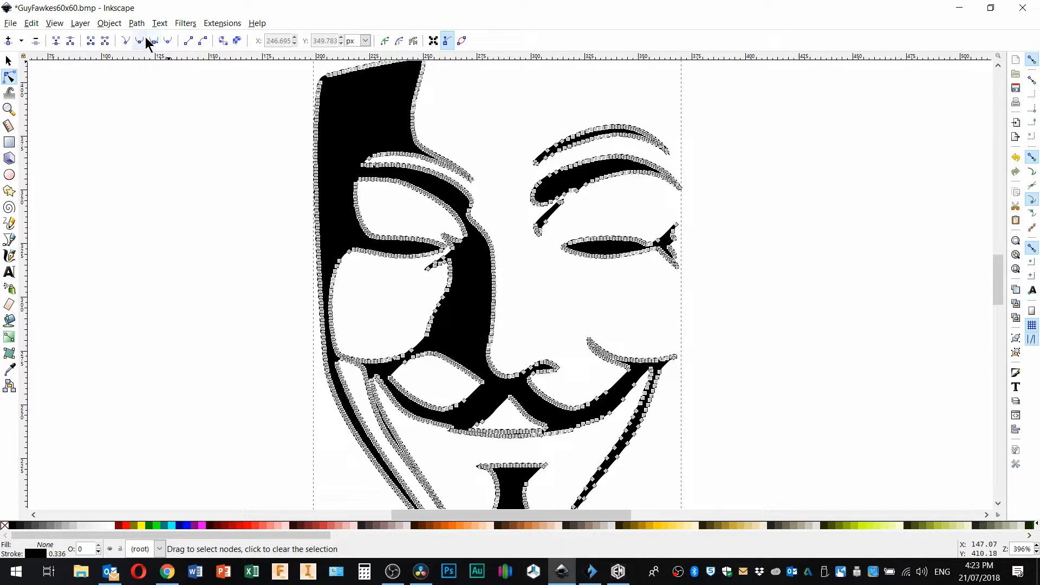
- Run Gcode Output on the hatch-filled mask paths at engraving speed 800
click(222, 22)
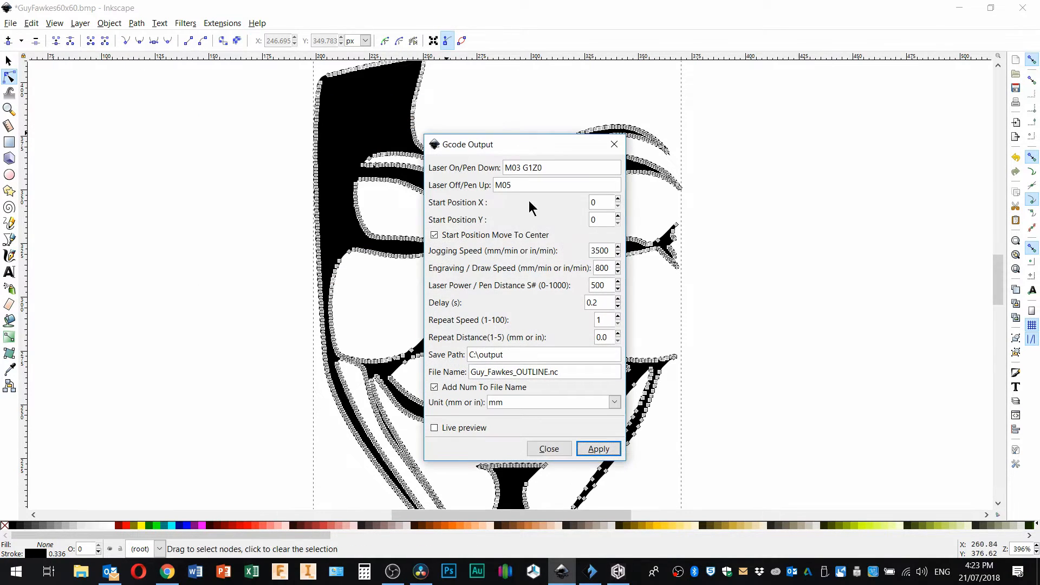
click(598, 449)
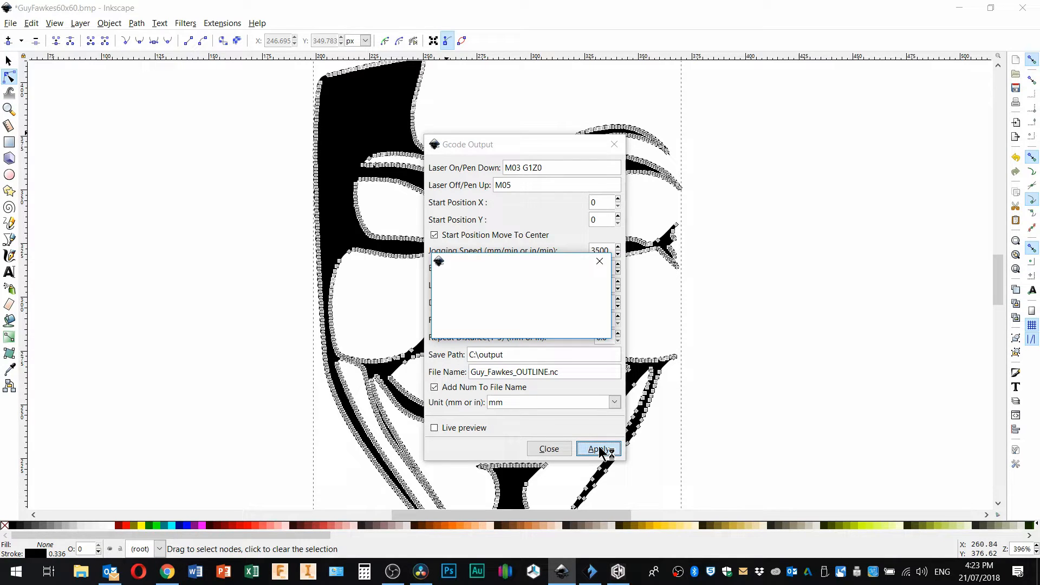
click(598, 448)
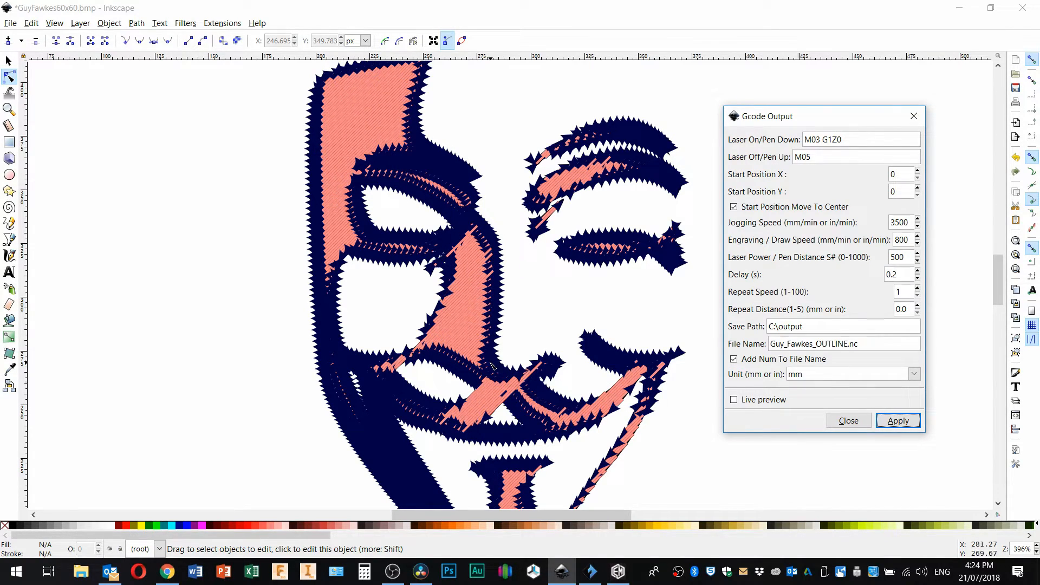
mouse_move(480, 271)
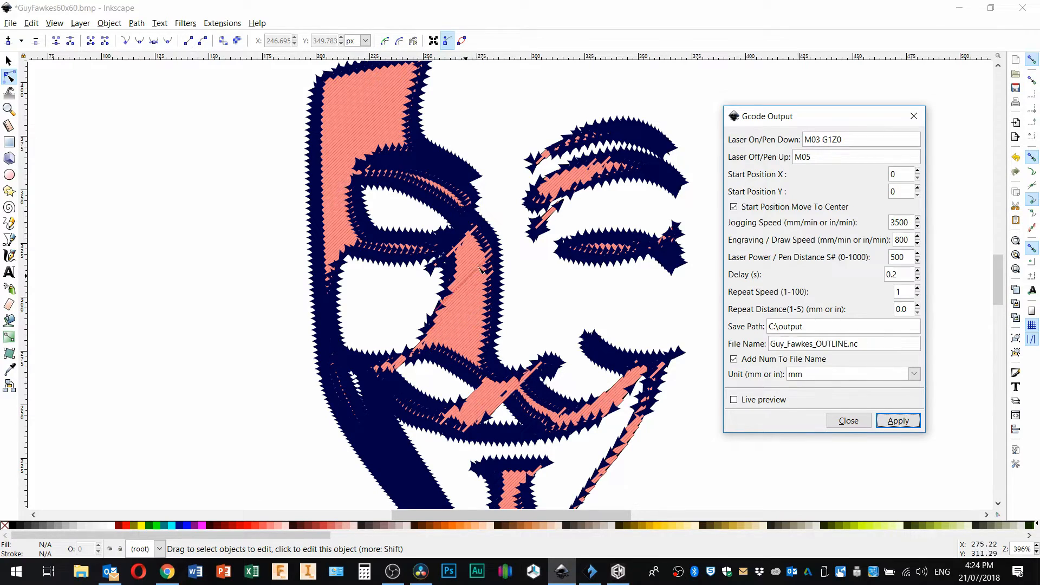